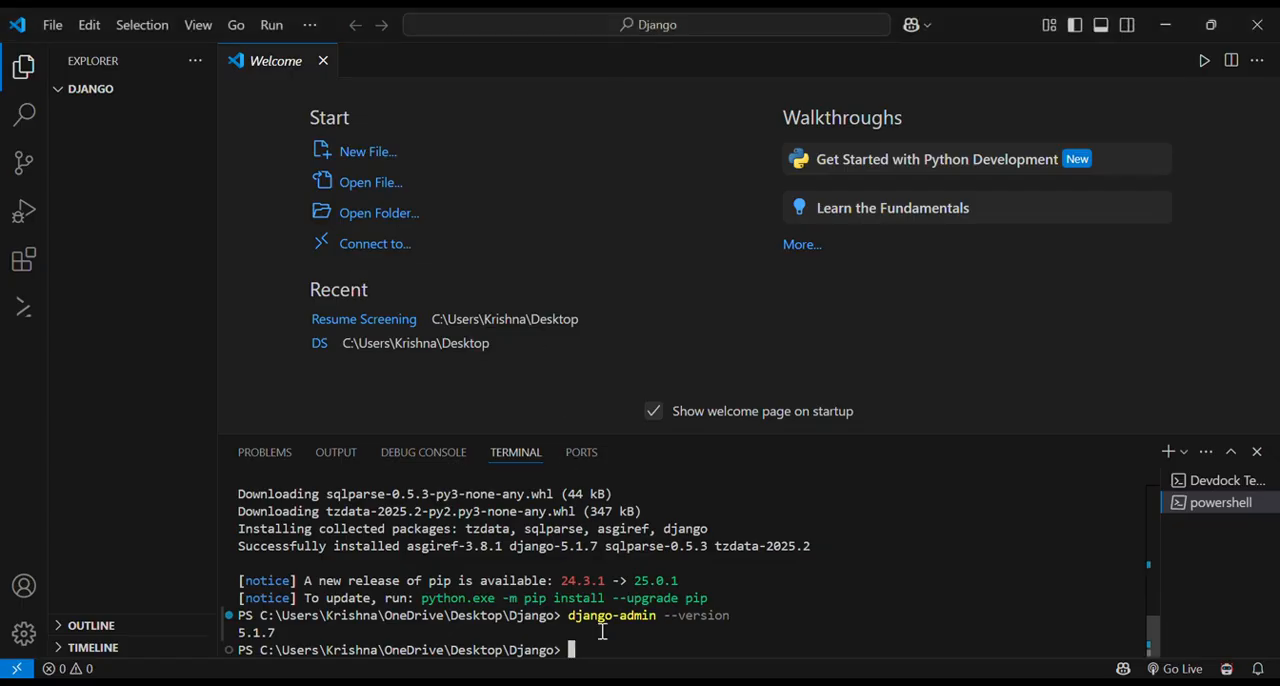
# Run 'django-admin startproject myproject' in the terminal to create the project.
pyautogui.write('django-admin')
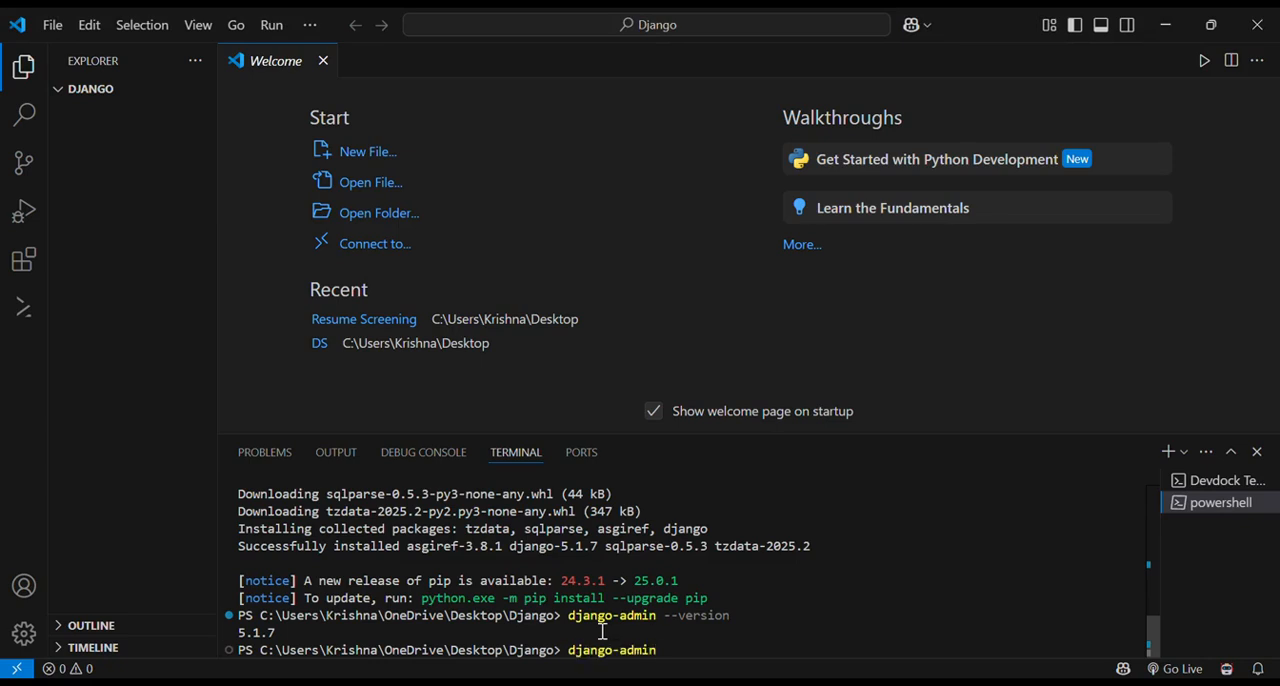
pyautogui.write('start')
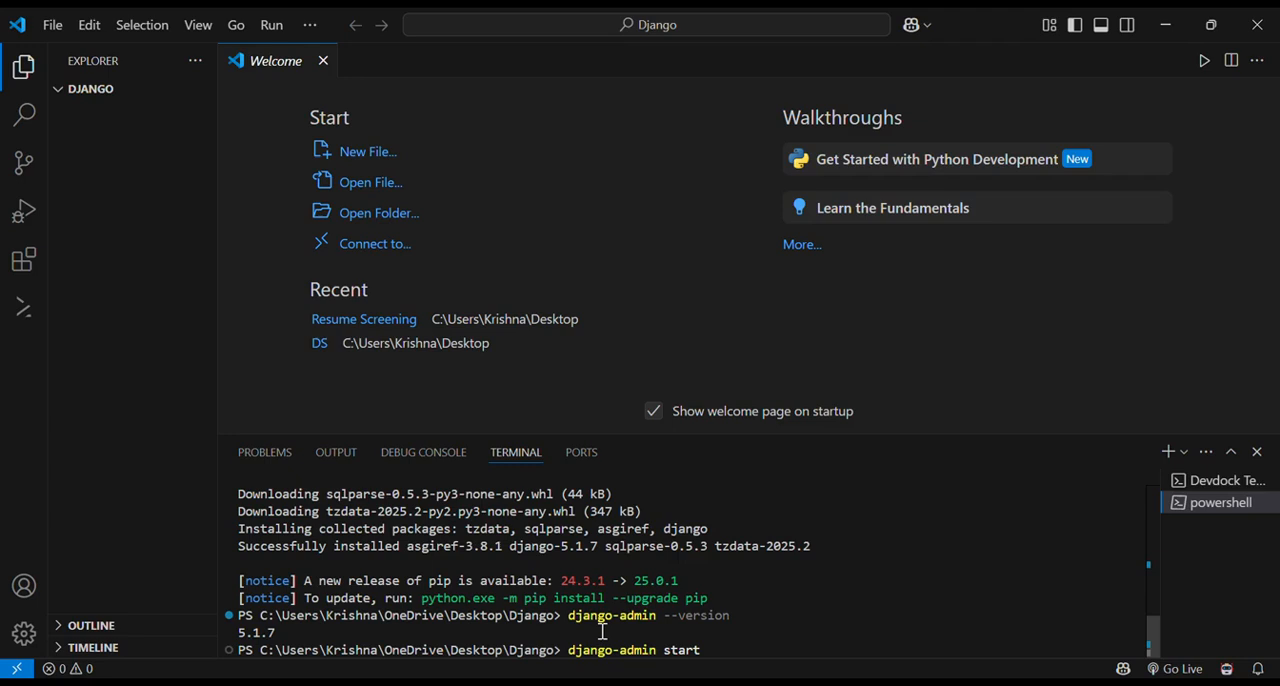
pyautogui.write('project')
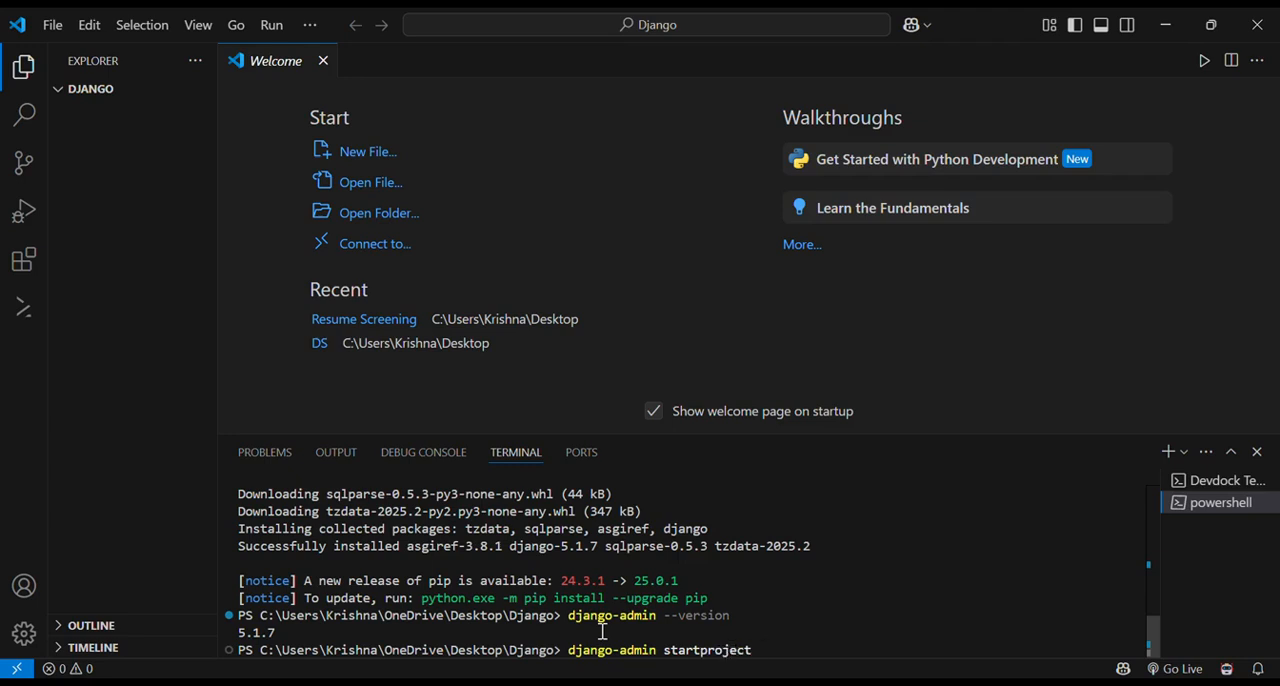
pyautogui.write('myproject')
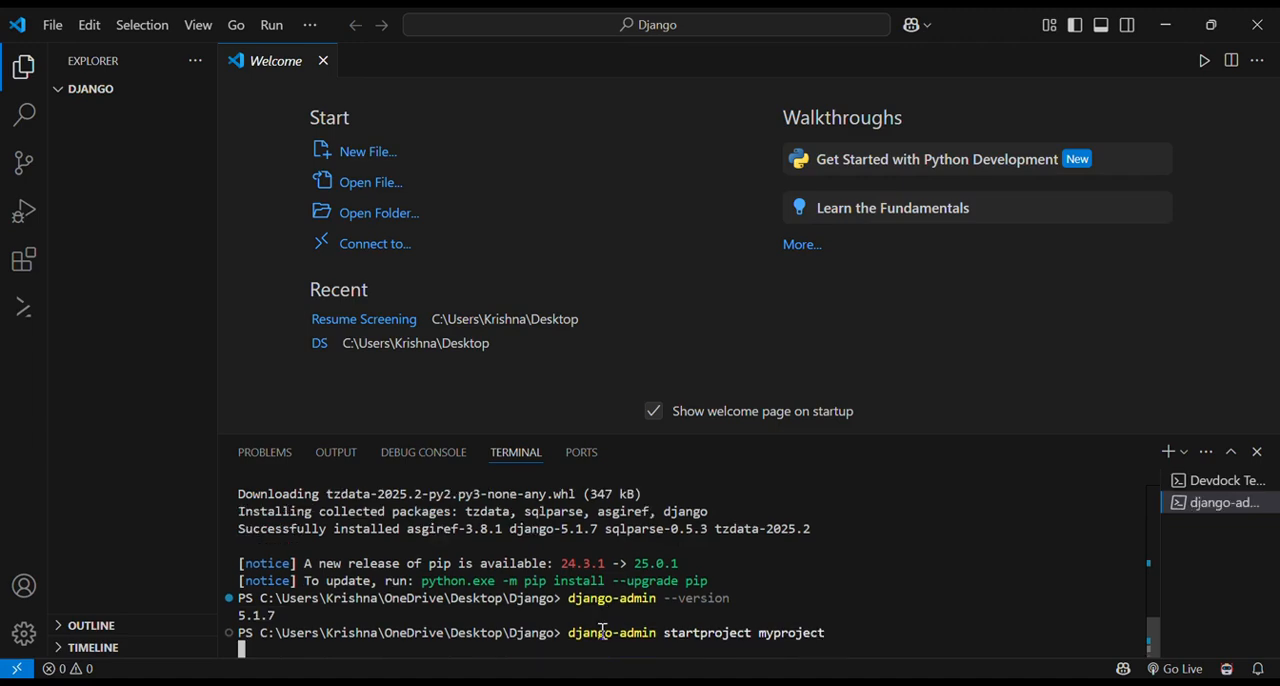
pyautogui.press('Enter')
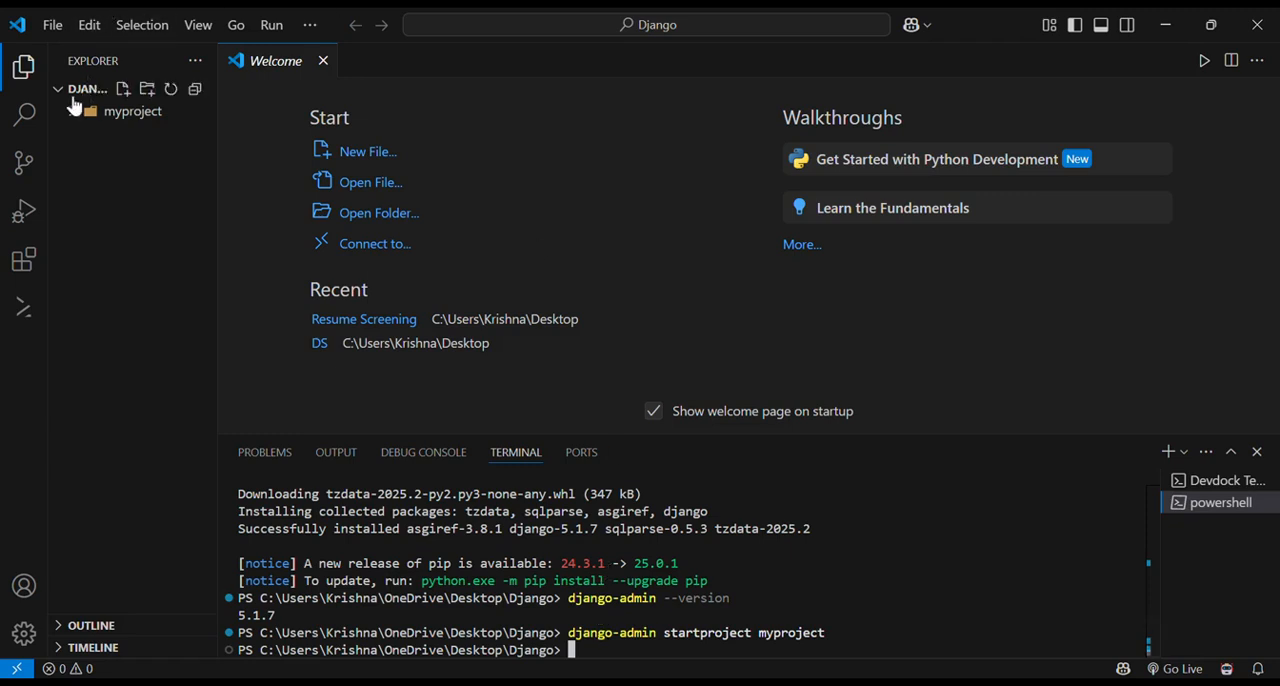
# Expand myproject and its inner package in the Explorer to show manage.py, settings, urls, asgi and wsgi.
pyautogui.click(132, 112)
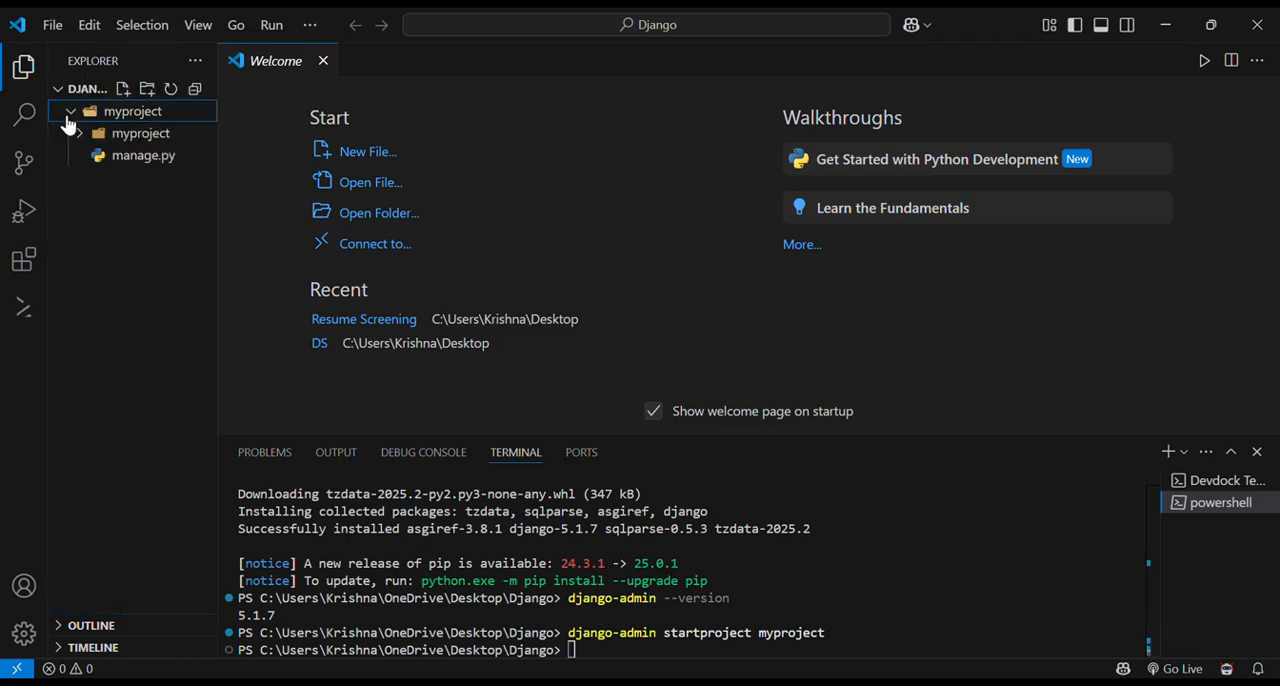
pyautogui.click(140, 132)
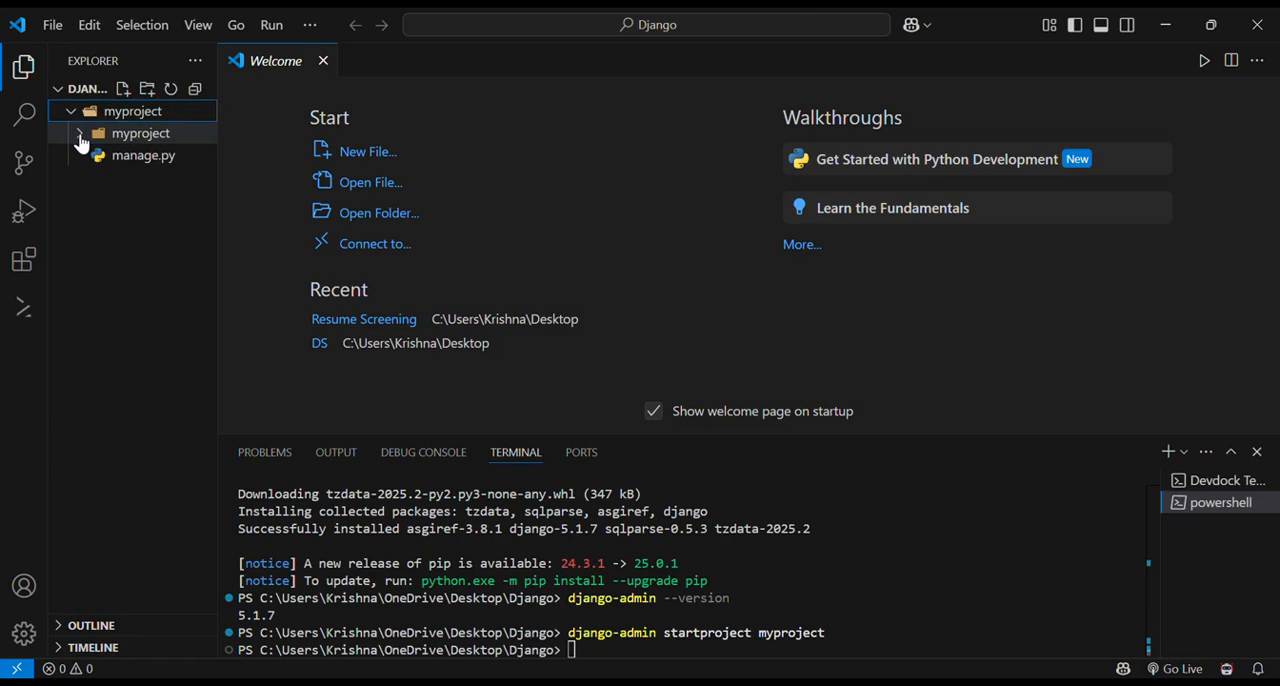
pyautogui.moveTo(144, 156)
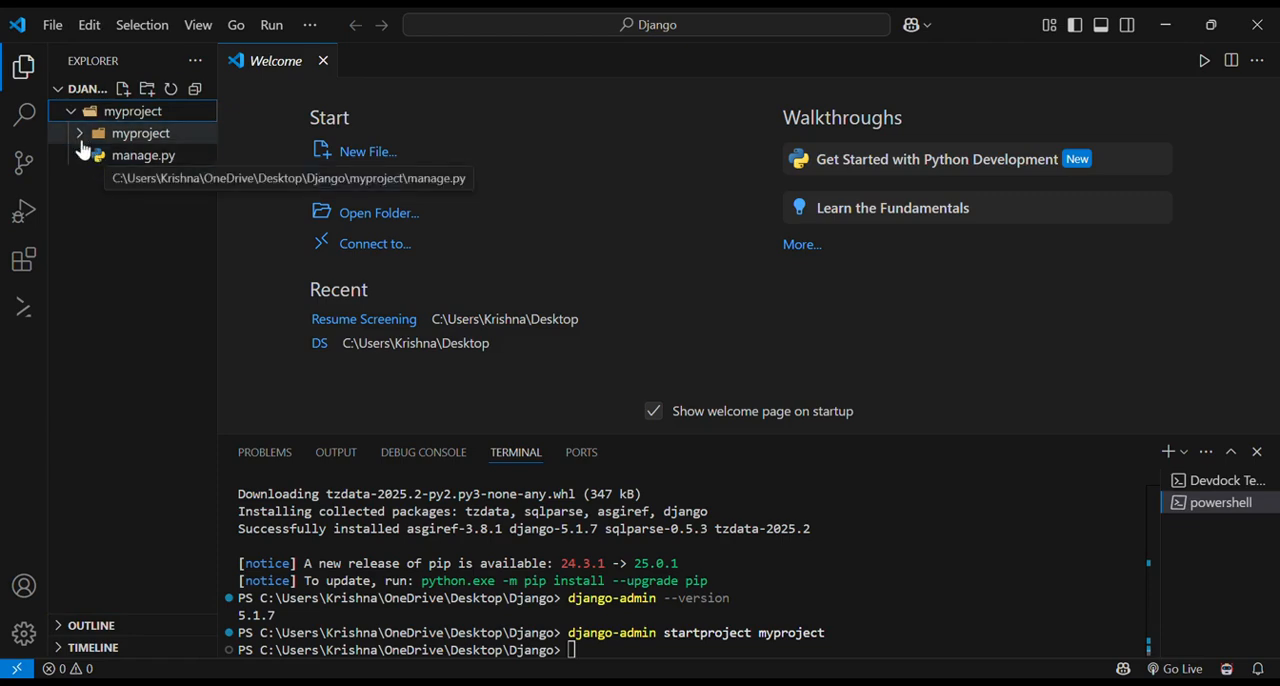
pyautogui.click(140, 132)
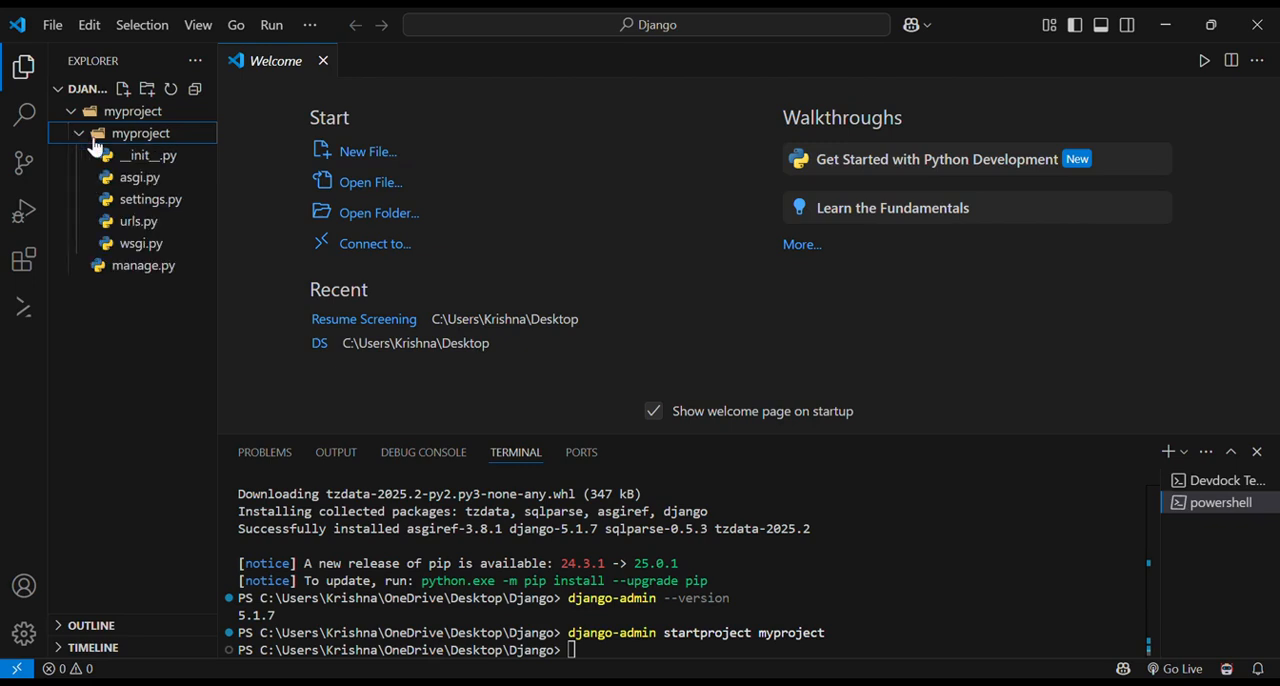
pyautogui.moveTo(148, 156)
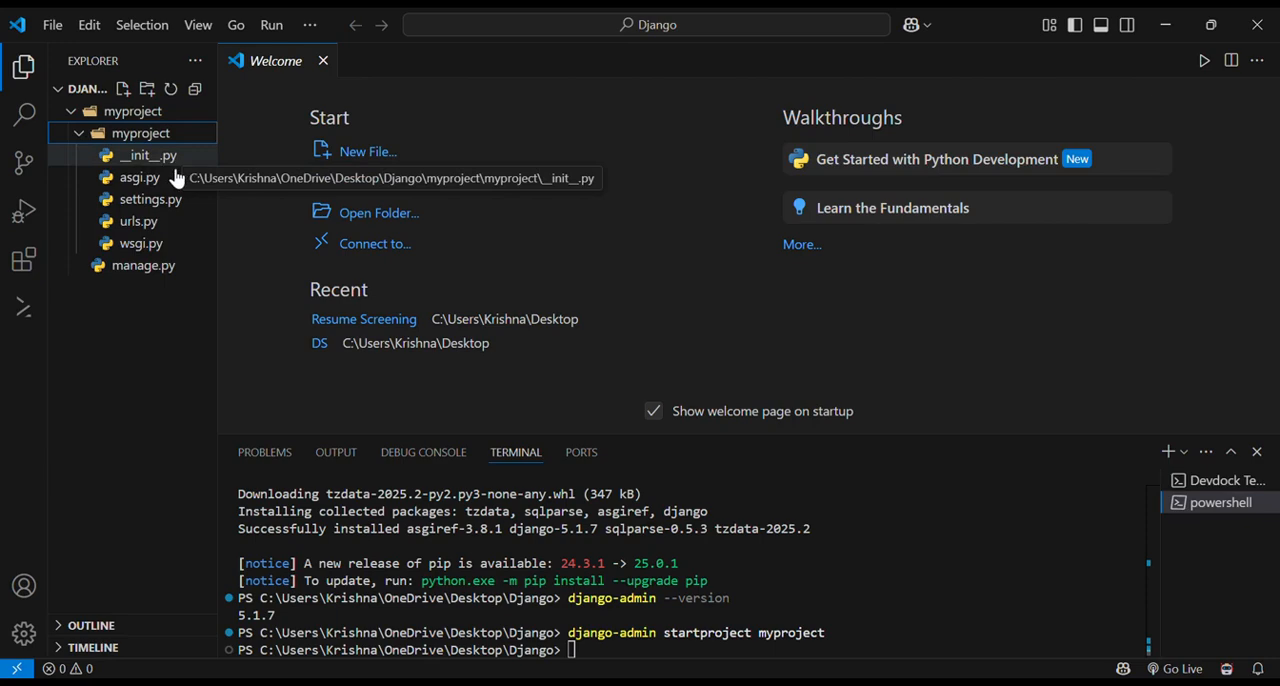
pyautogui.moveTo(140, 176)
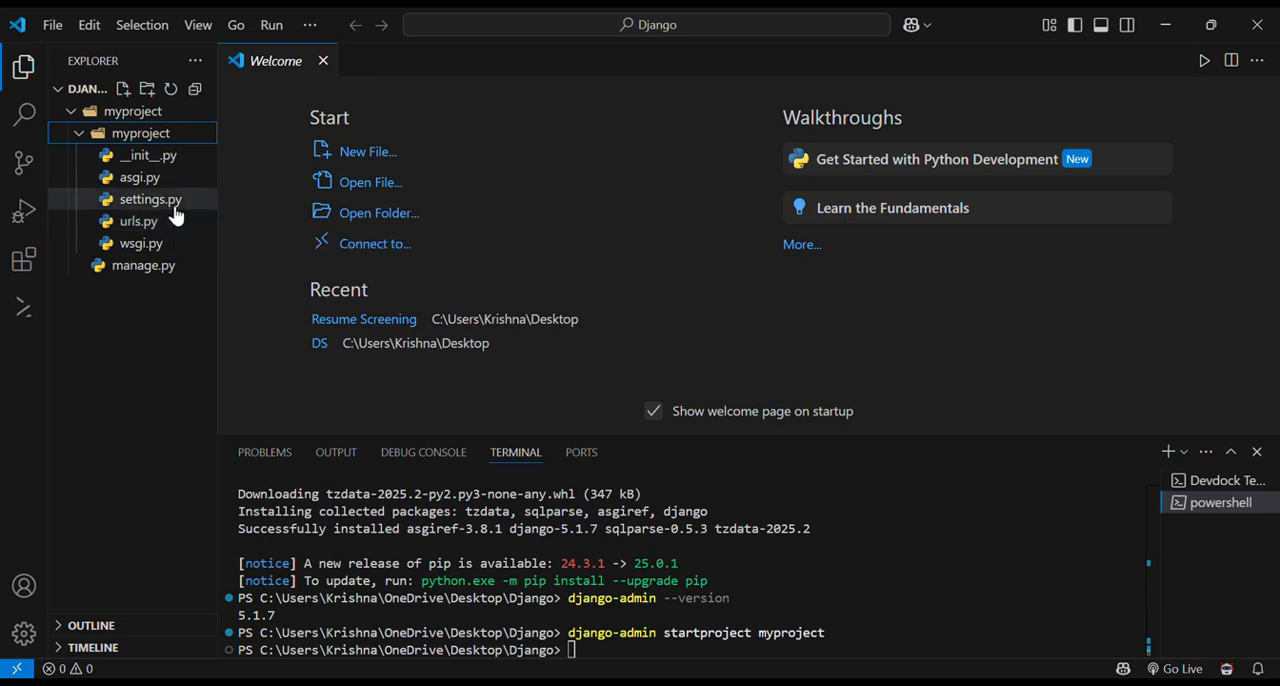
pyautogui.moveTo(150, 200)
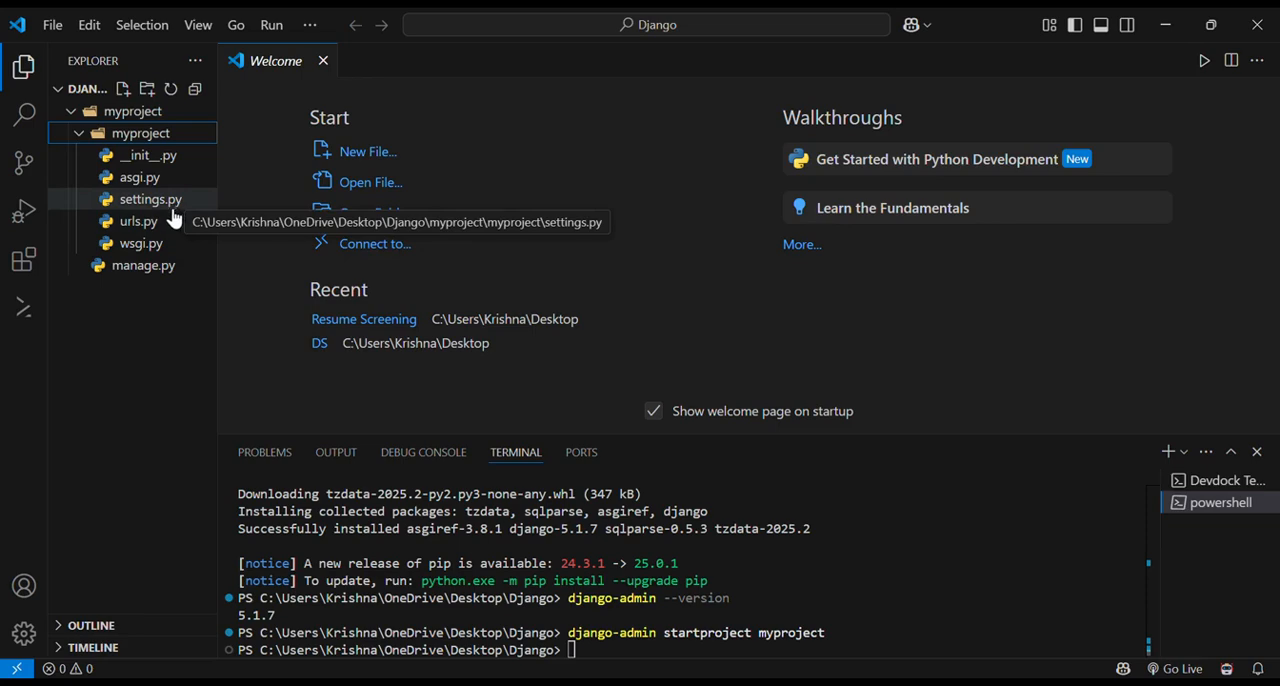
pyautogui.moveTo(138, 220)
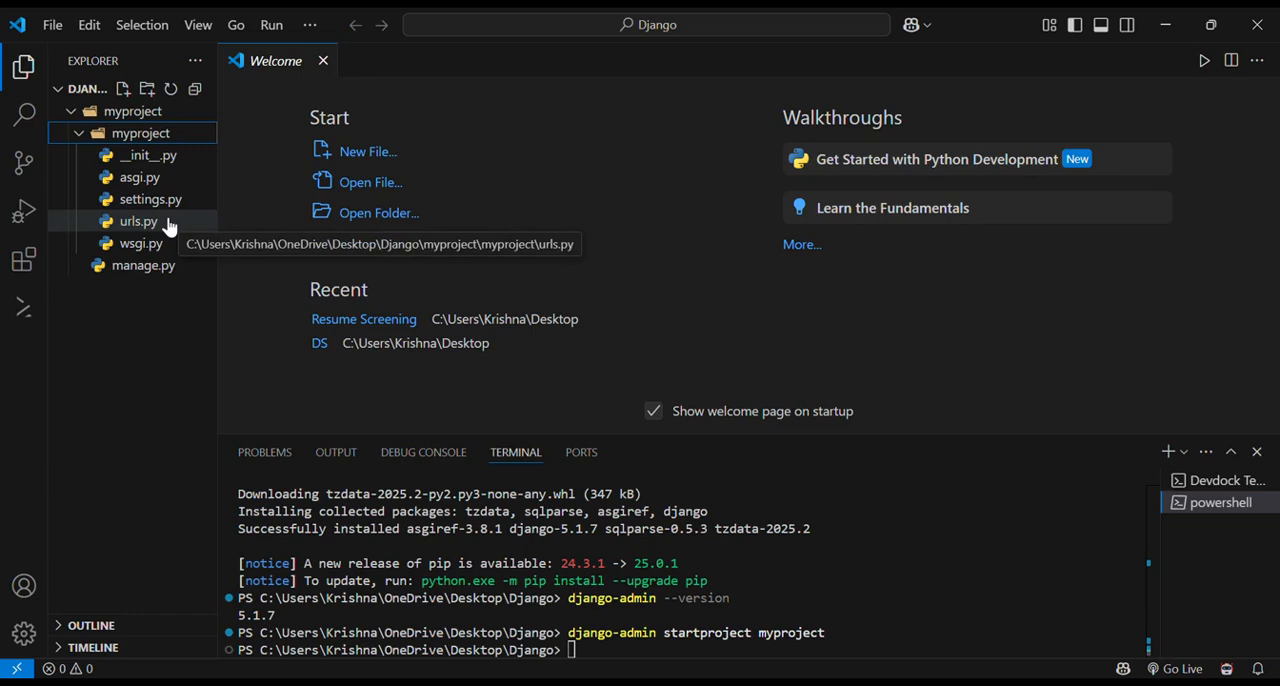
pyautogui.moveTo(140, 244)
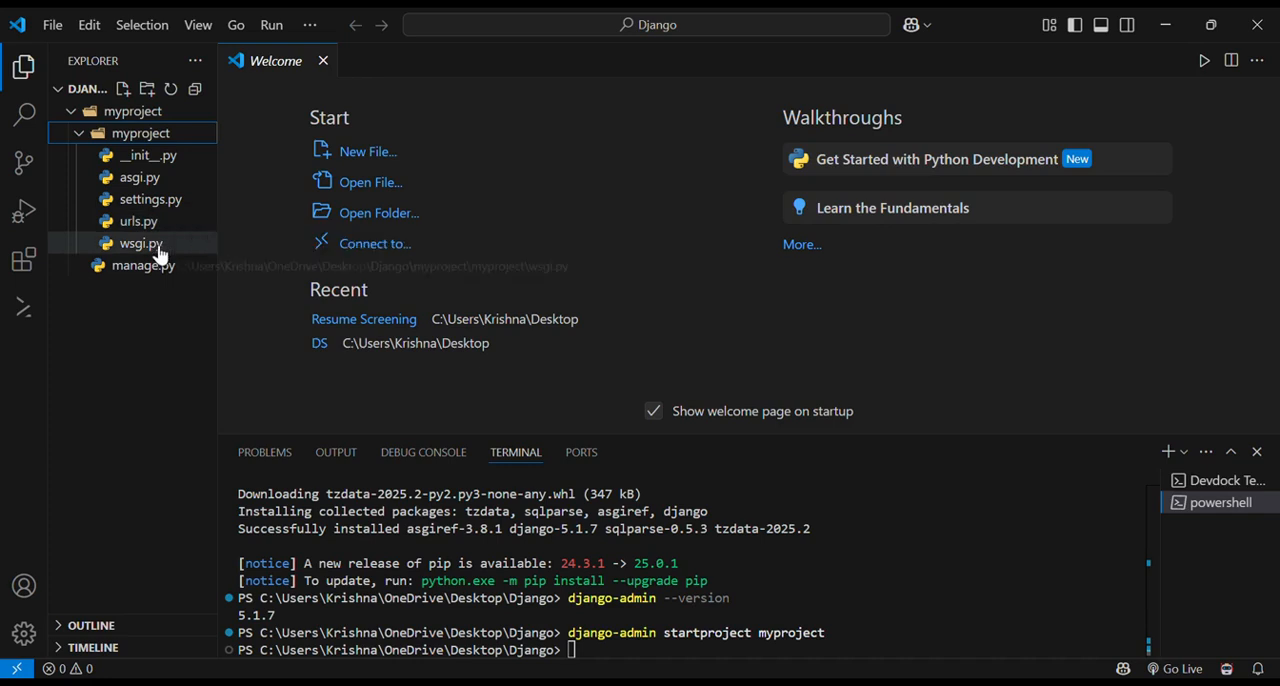
pyautogui.moveTo(140, 244)
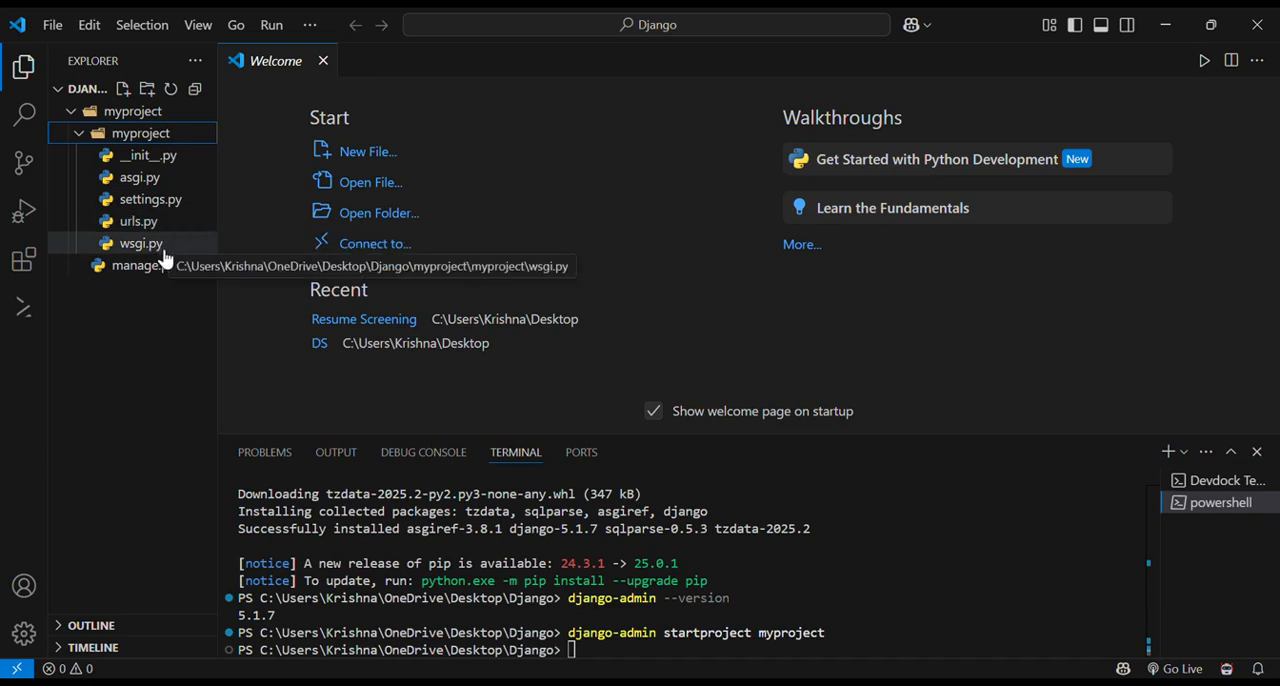
pyautogui.moveTo(172, 258)
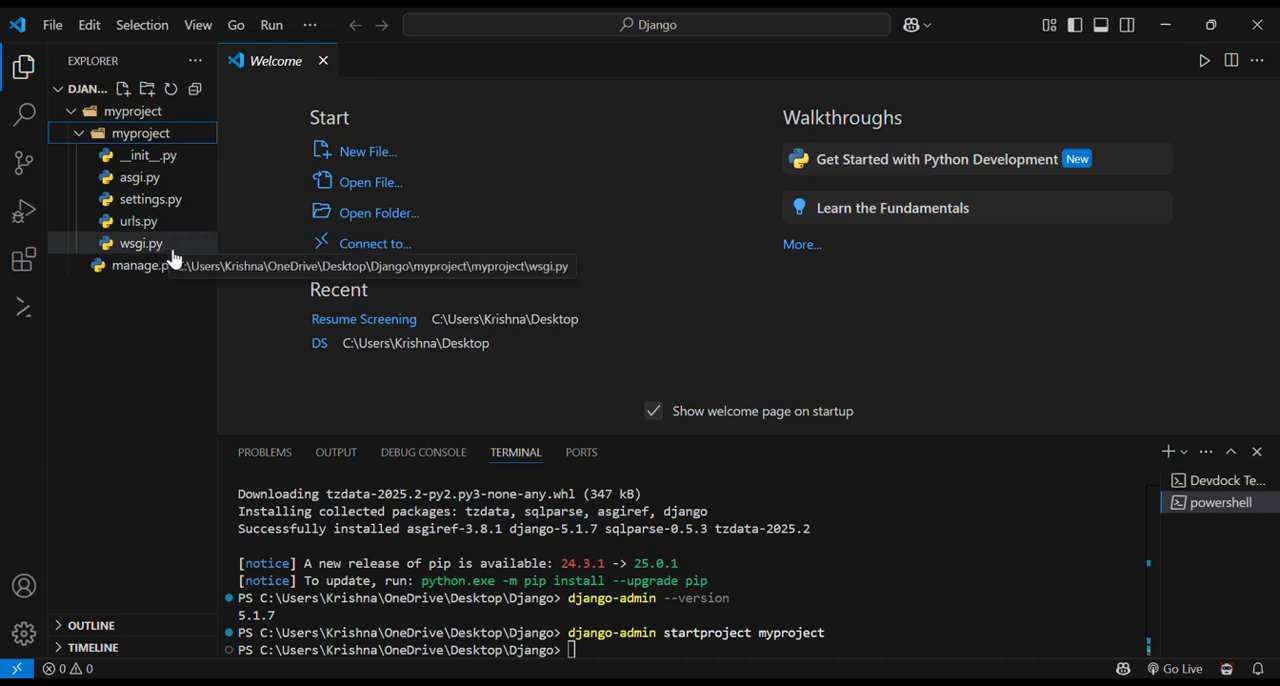
pyautogui.moveTo(178, 292)
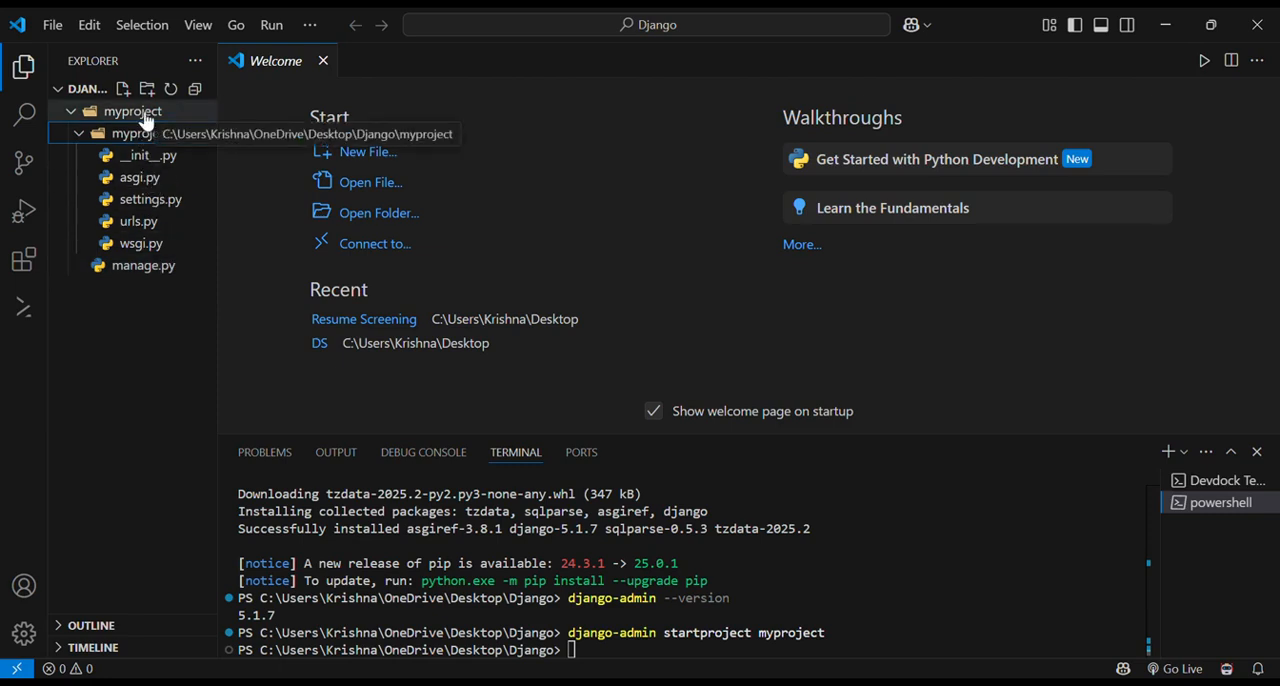
pyautogui.moveTo(142, 264)
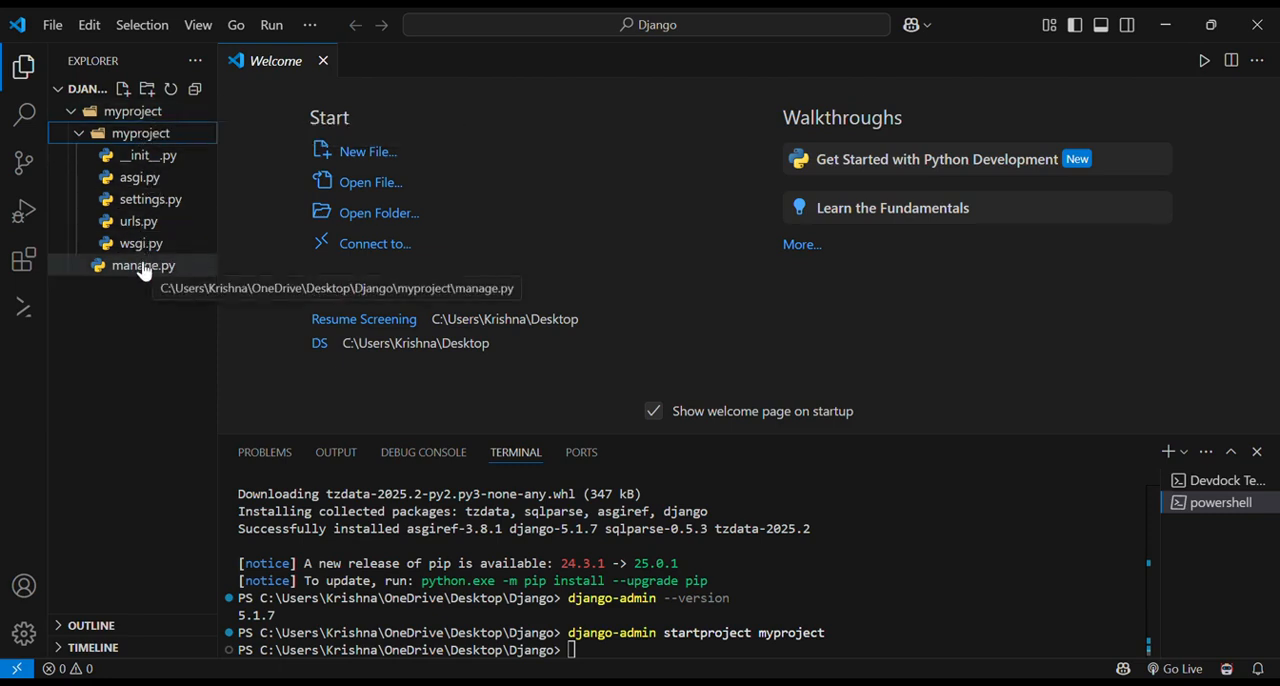
pyautogui.moveTo(434, 92)
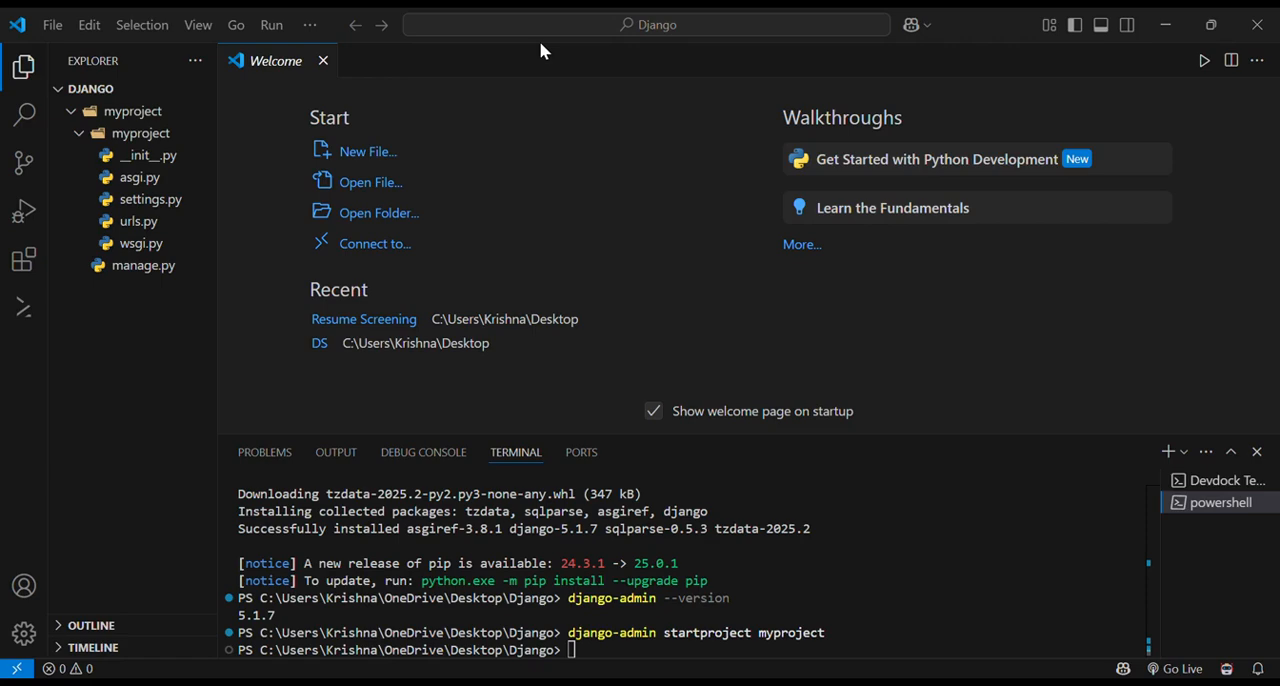
pyautogui.moveTo(468, 80)
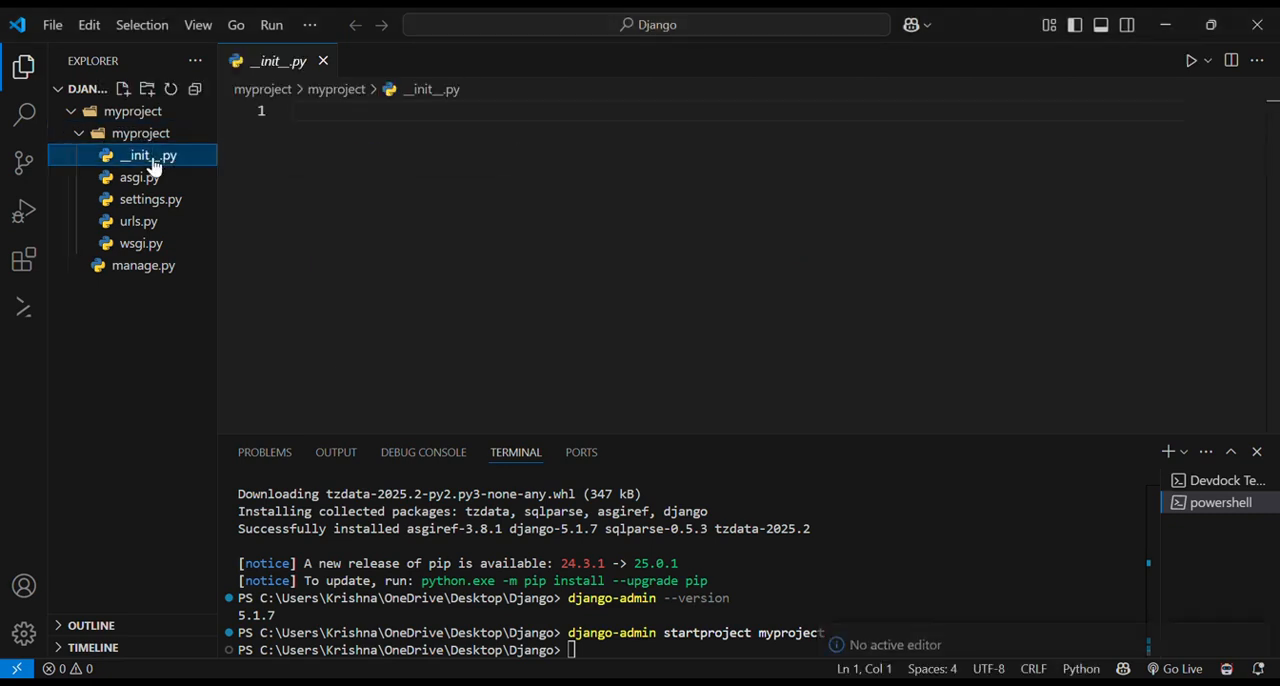
# View asgi.py, then settings.py scrolled to SECRET_KEY, DEBUG and ALLOWED_HOSTS.
pyautogui.click(138, 176)
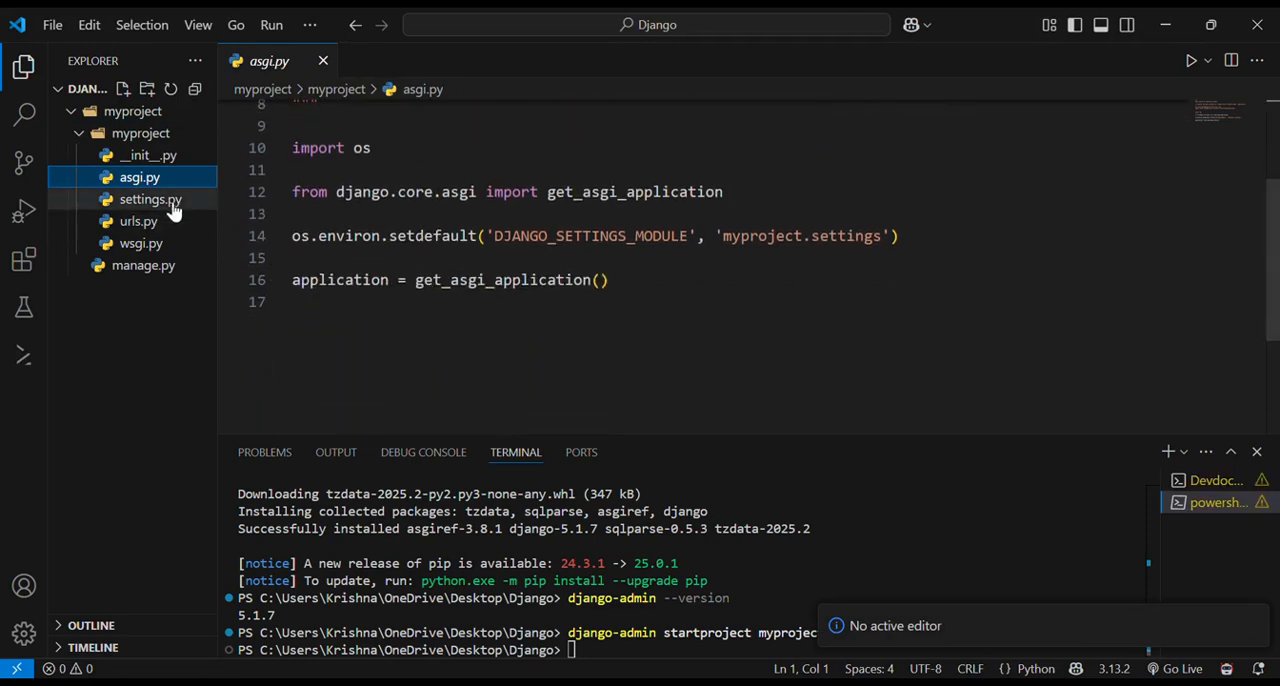
pyautogui.click(150, 200)
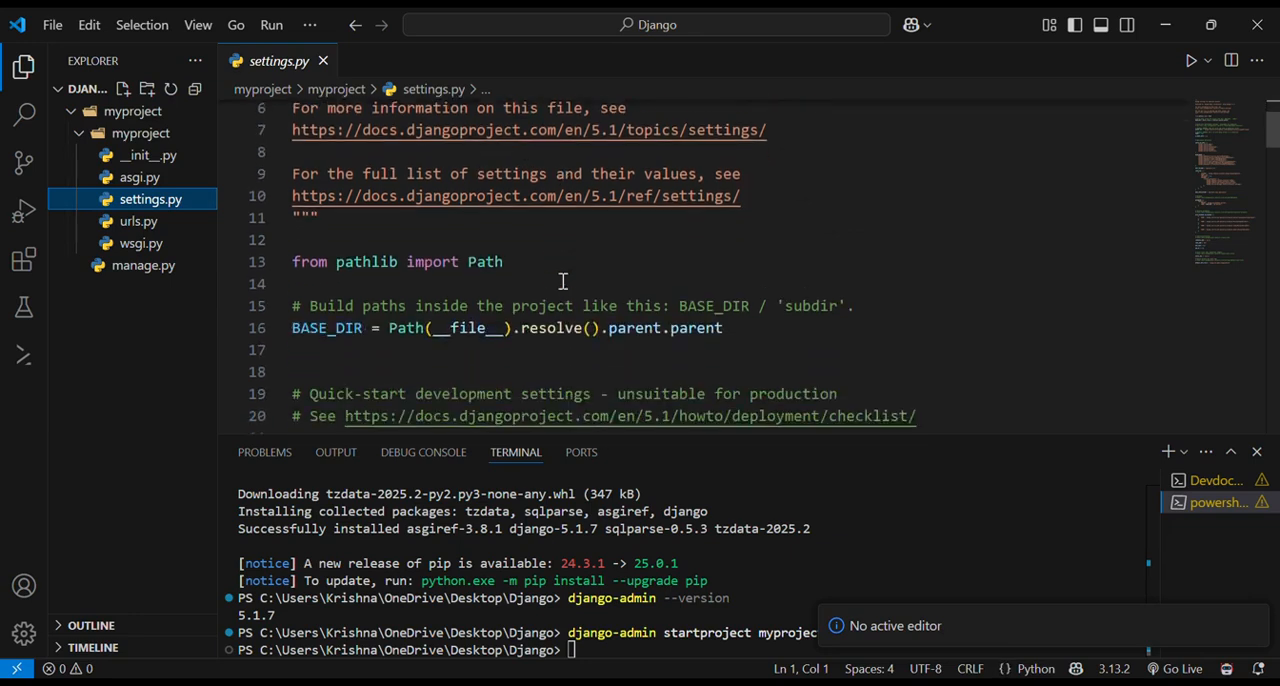
pyautogui.scroll(-3)
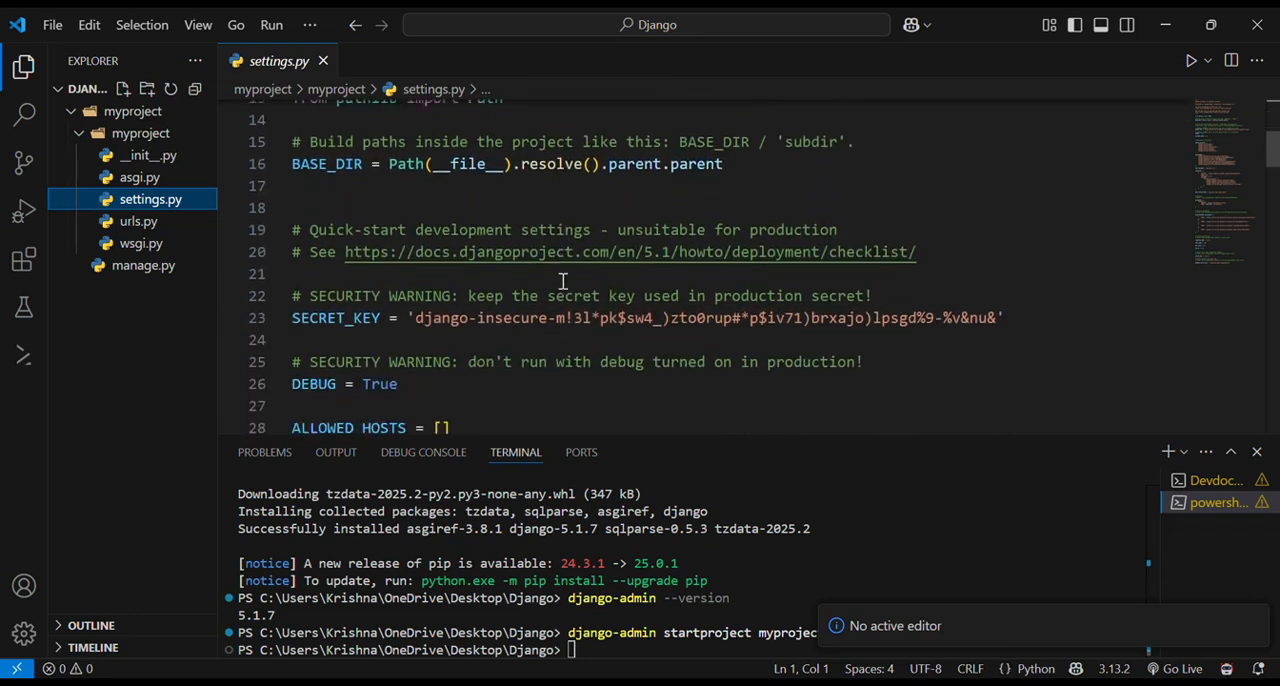
pyautogui.scroll(-3)
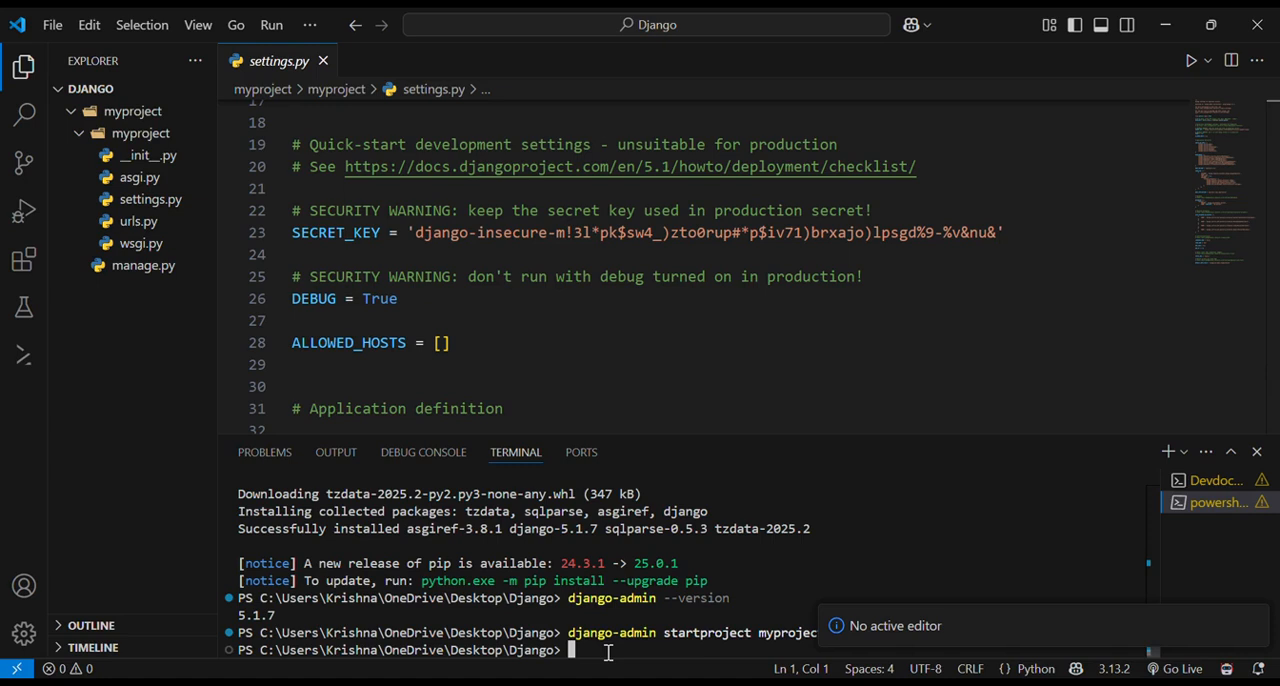
# Enter 'python manage.py startapp app' in the terminal, which fails since manage.py is not found.
pyautogui.write('django')
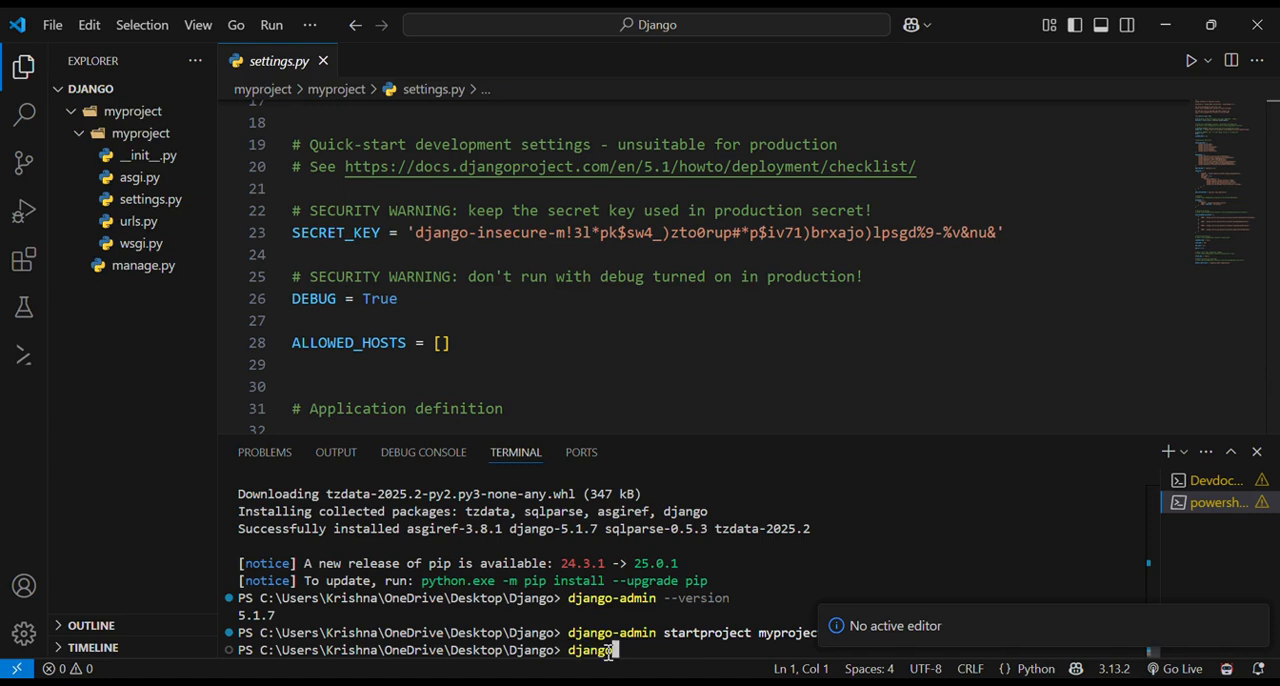
pyautogui.write('-admin')
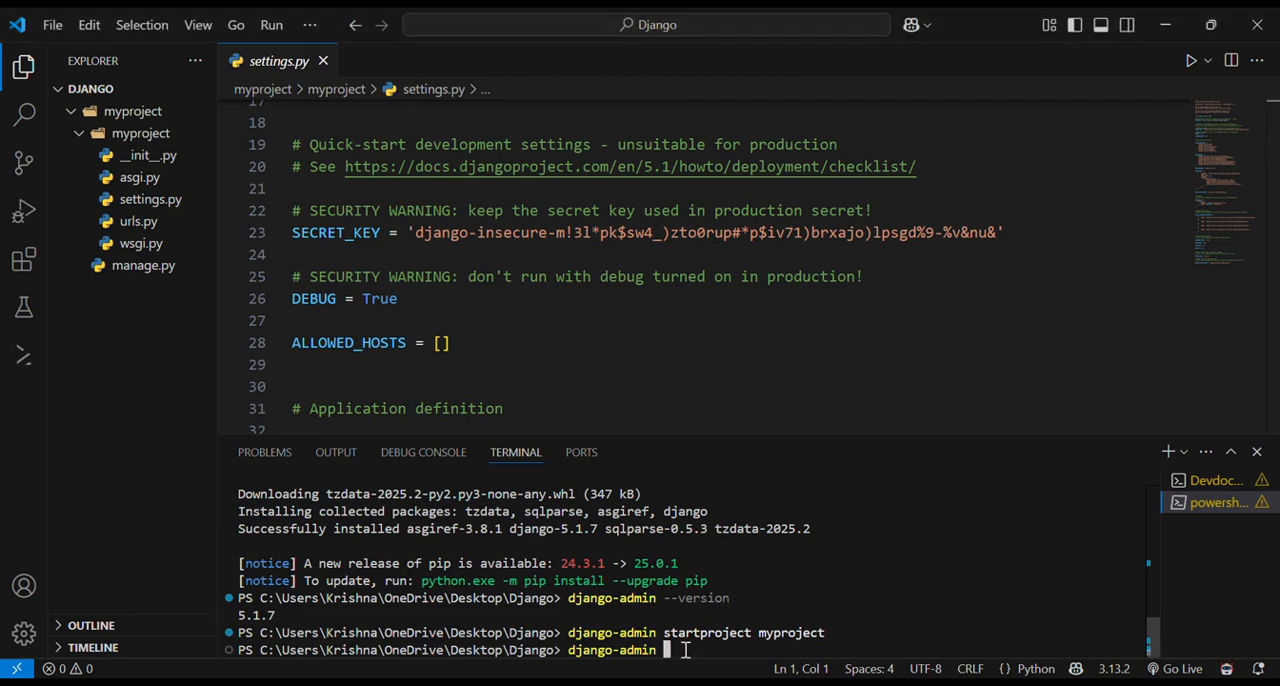
pyautogui.write('p')
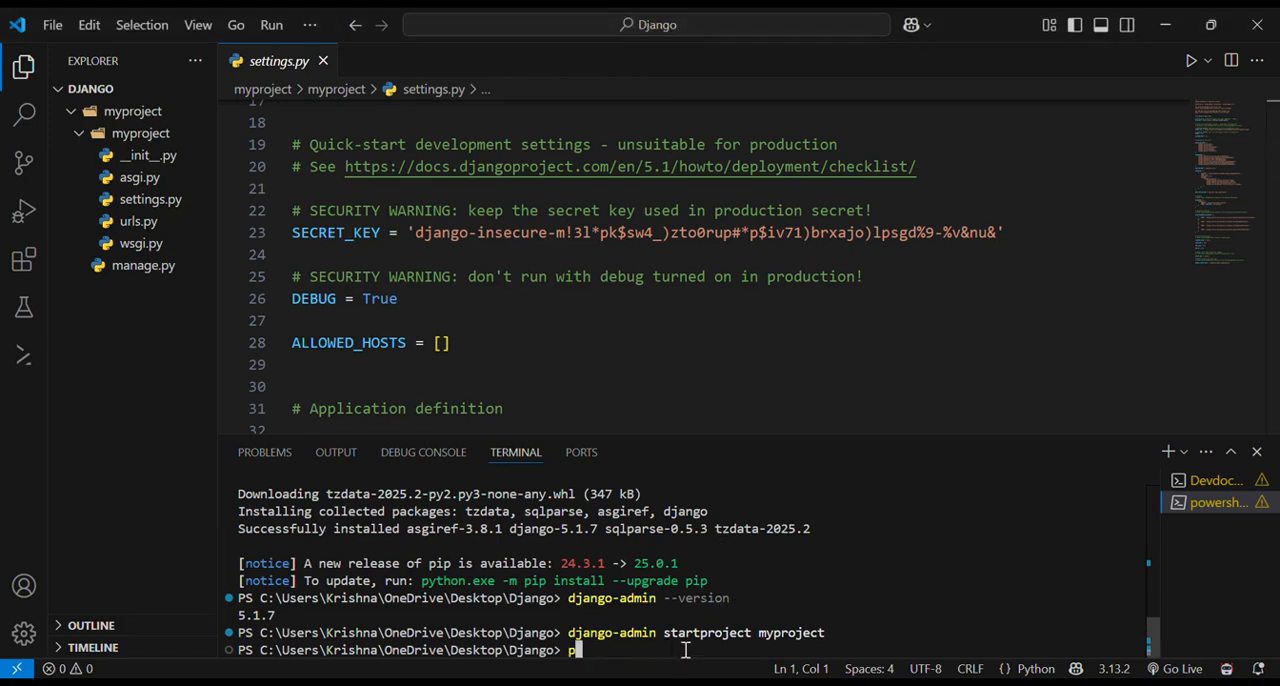
pyautogui.write('ython manage.py')
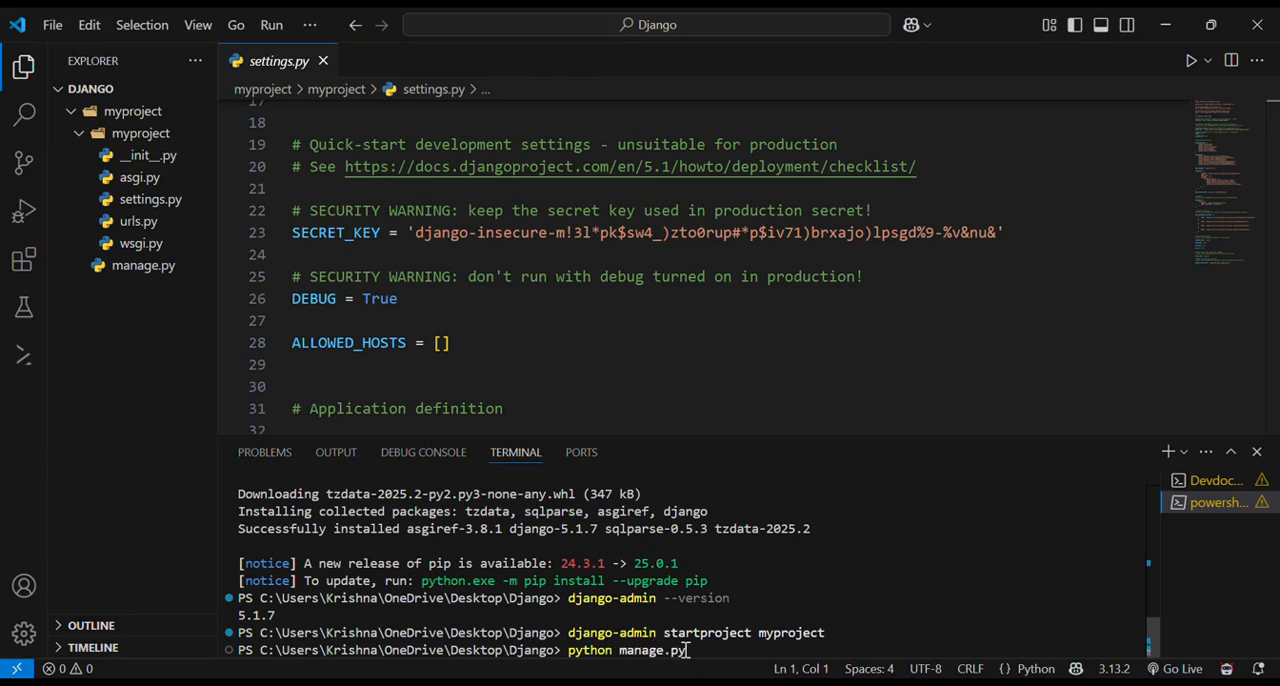
pyautogui.write('starta')
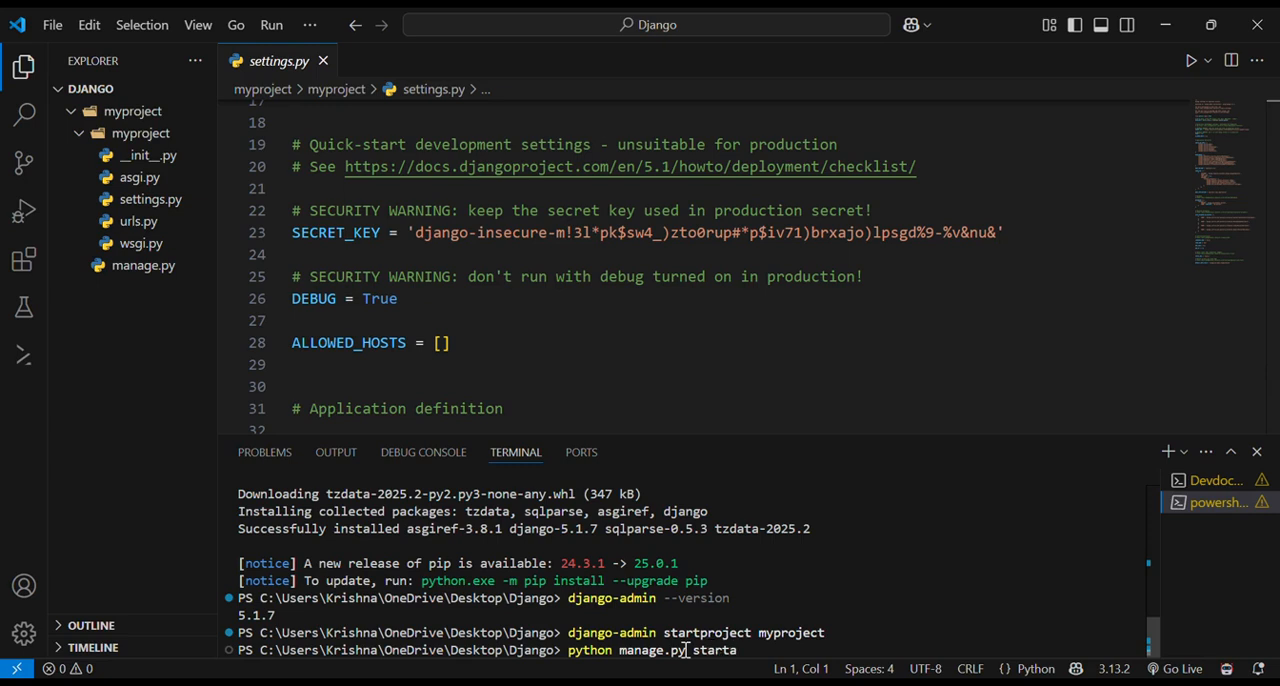
pyautogui.write('pp app')
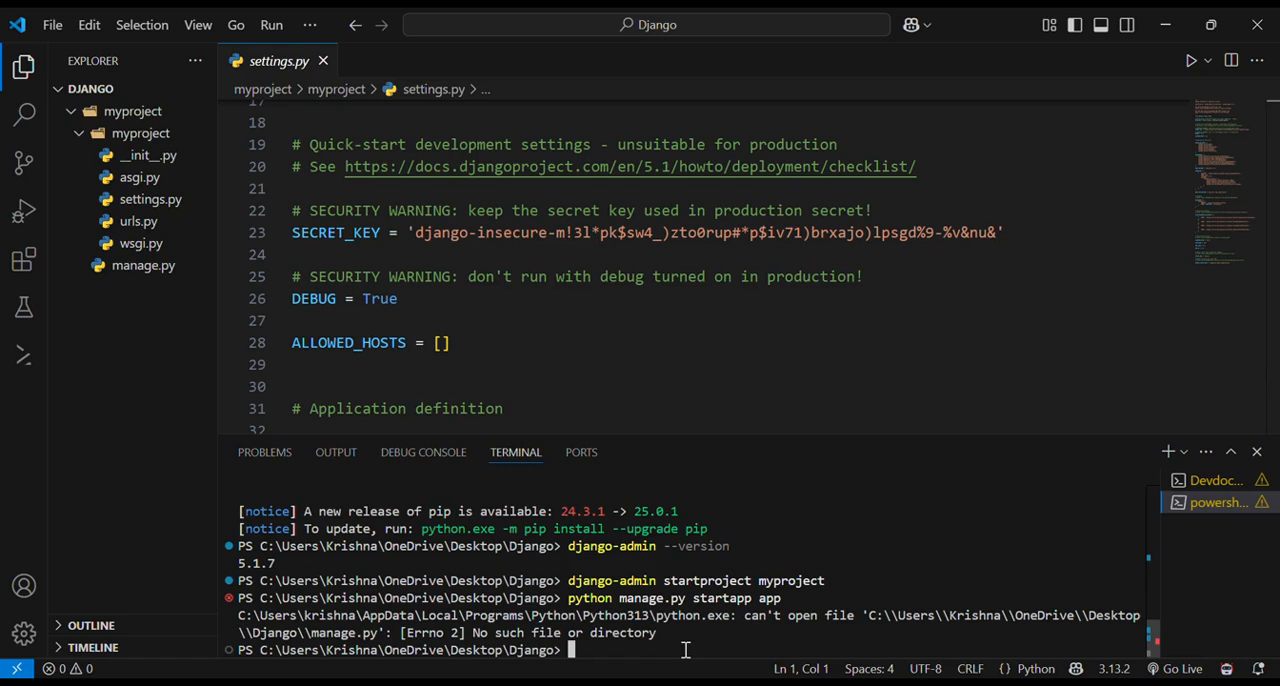
# Change the terminal directory into the myproject folder with 'cd myproject'.
pyautogui.write('cd')
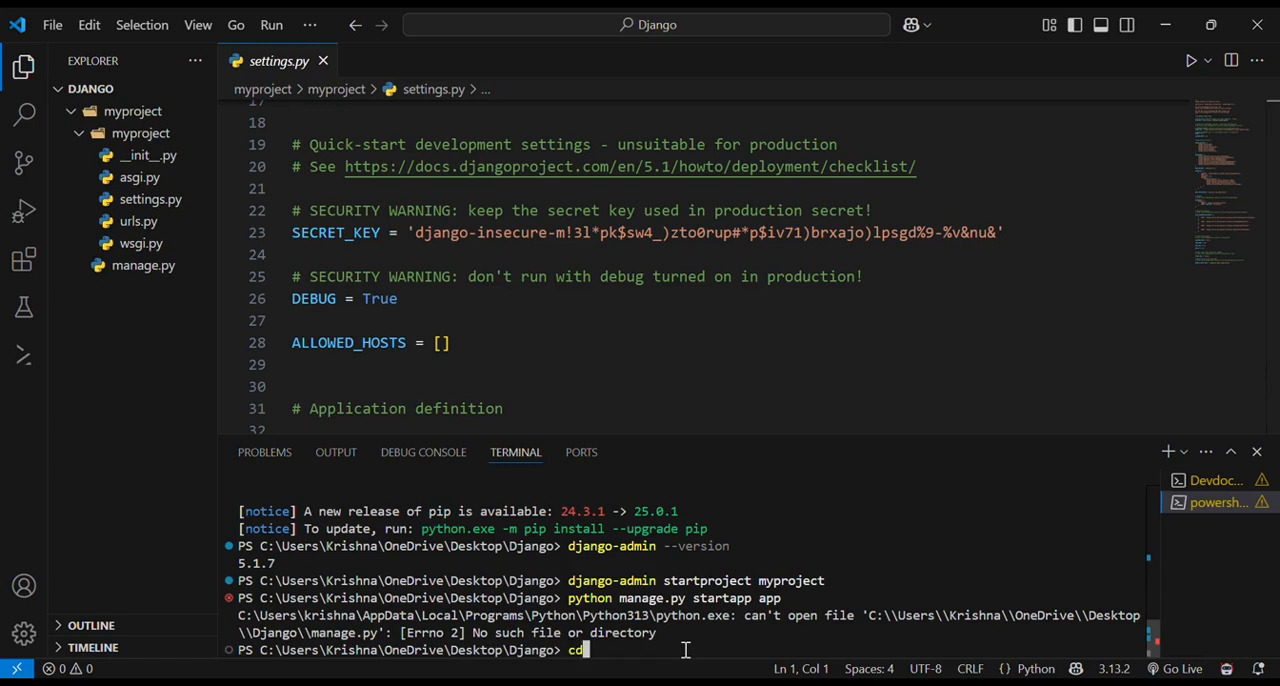
pyautogui.write('myproject')
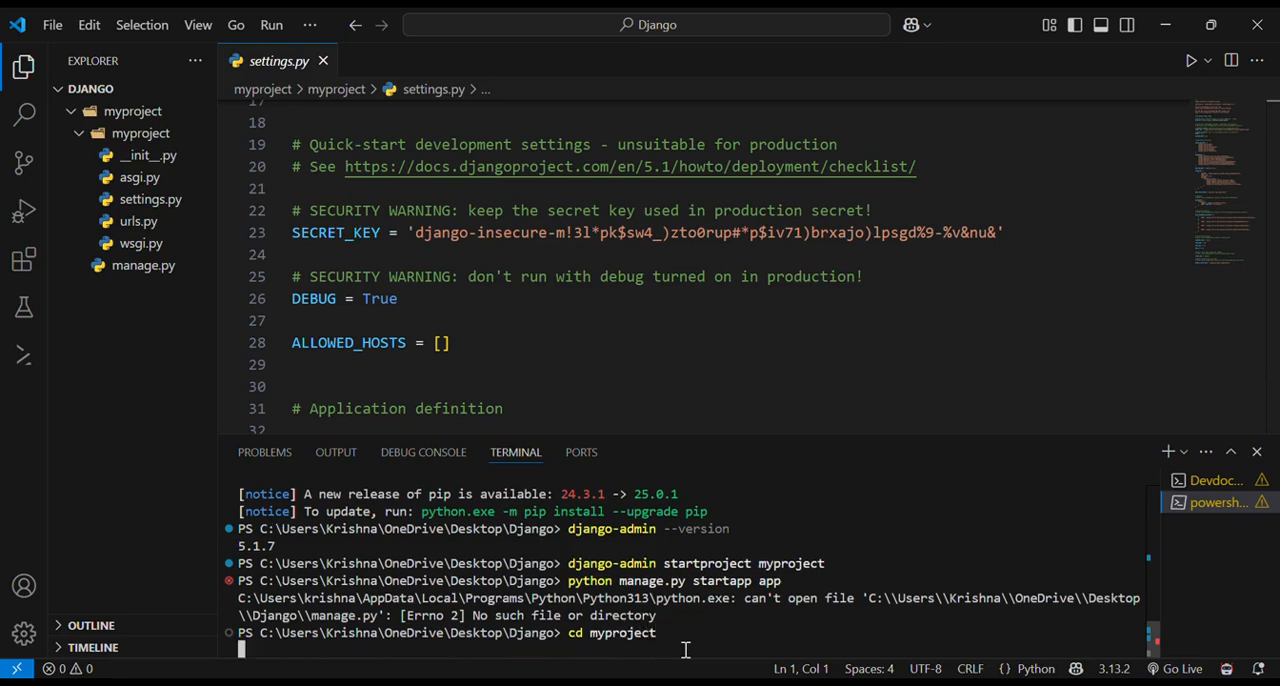
pyautogui.press('Enter')
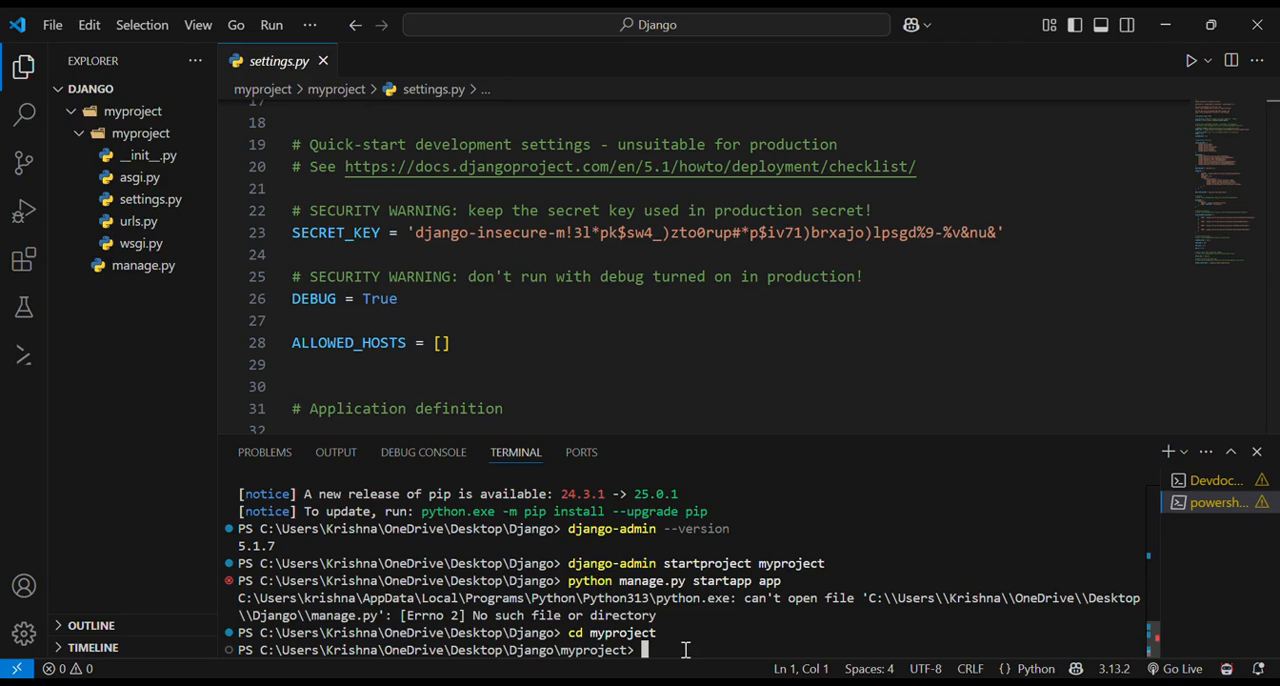
# Enter 'python manage.py startapp' again from inside myproject.
pyautogui.write('p')
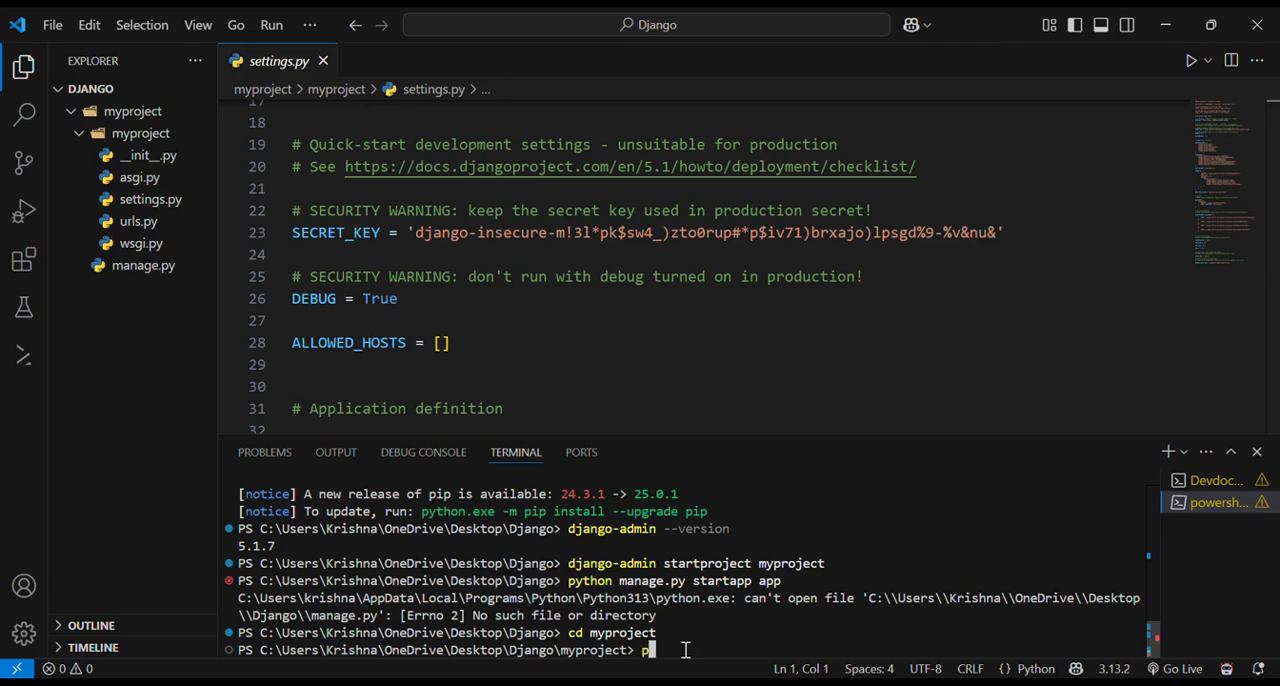
pyautogui.write('python ma')
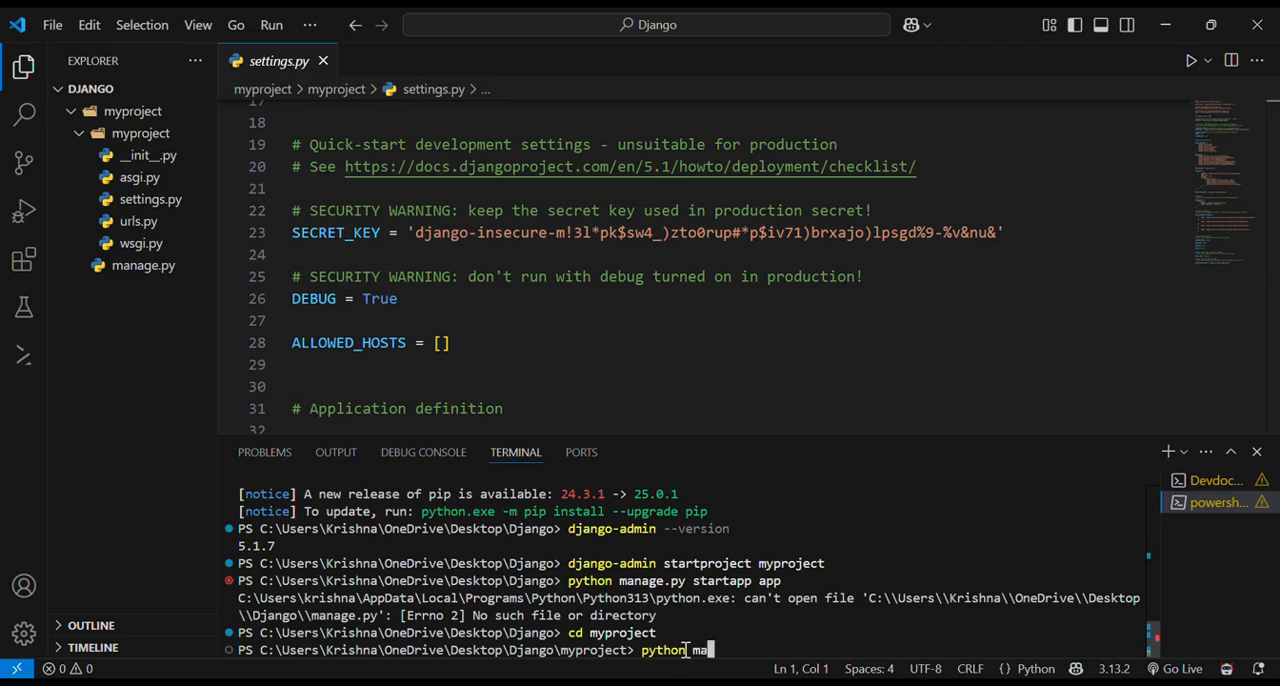
pyautogui.write('nage.py')
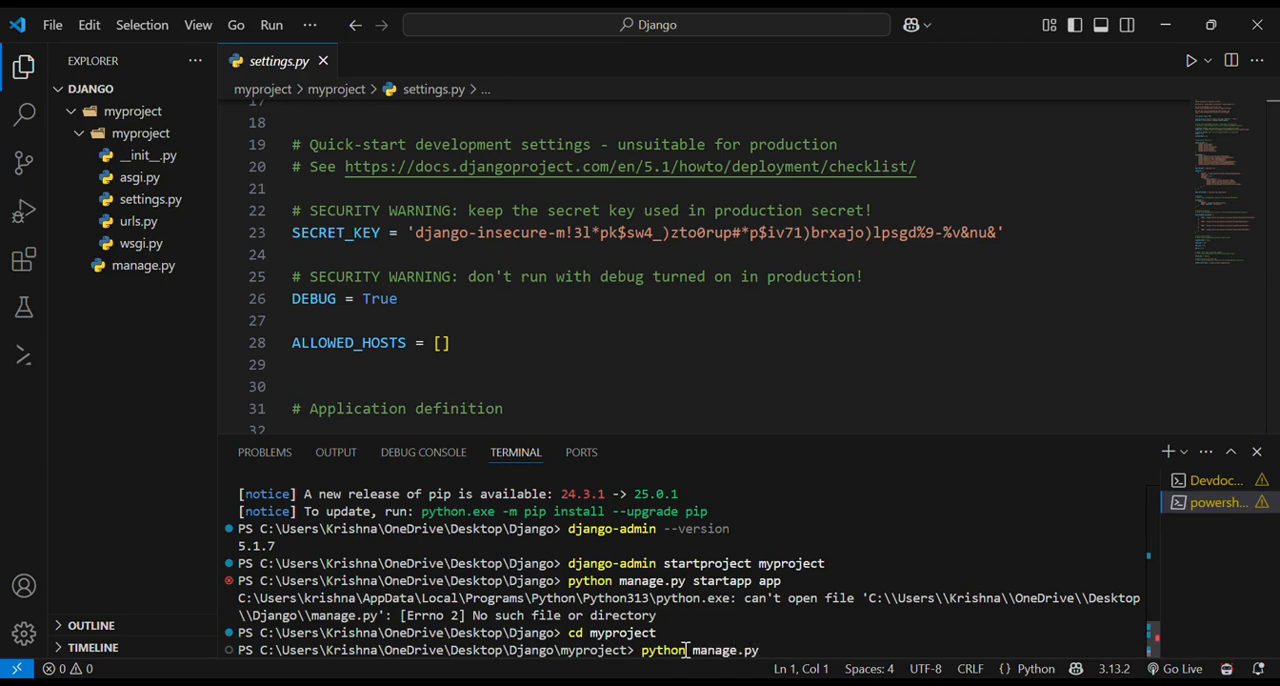
pyautogui.write('startapp app')
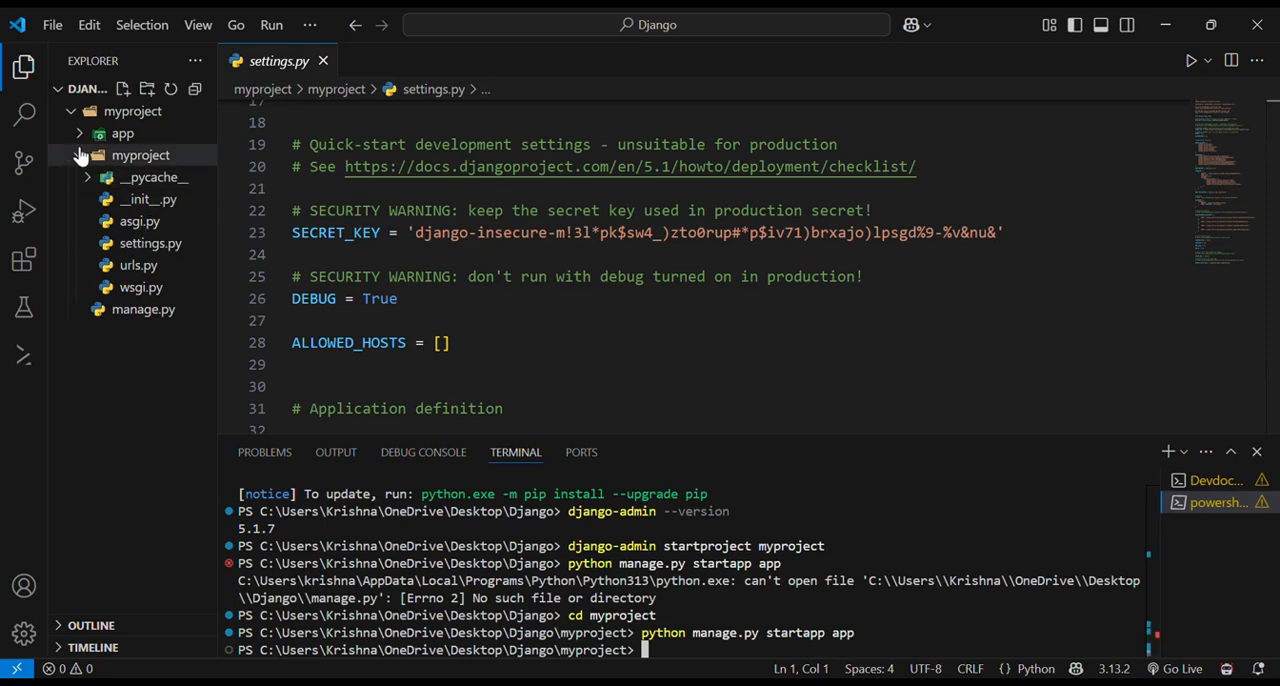
# Expand the new app folder to show migrations, admin.py, apps.py, models.py, tests.py and views.py.
pyautogui.click(122, 132)
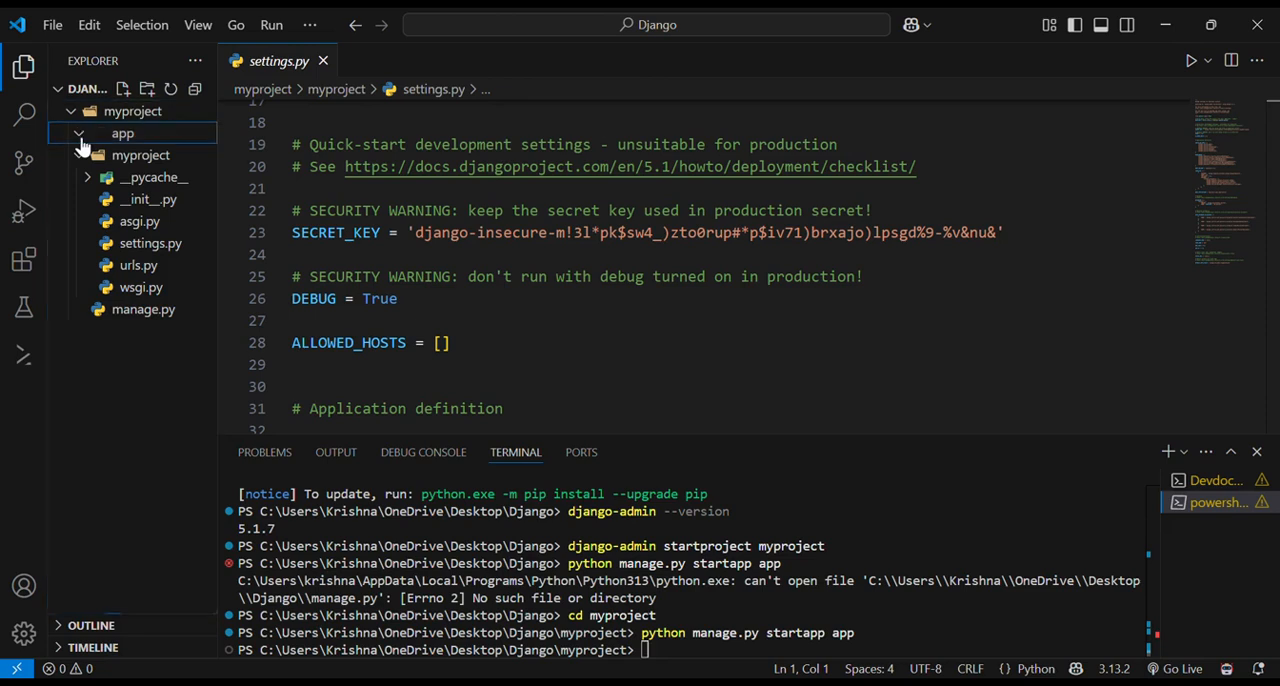
pyautogui.click(122, 132)
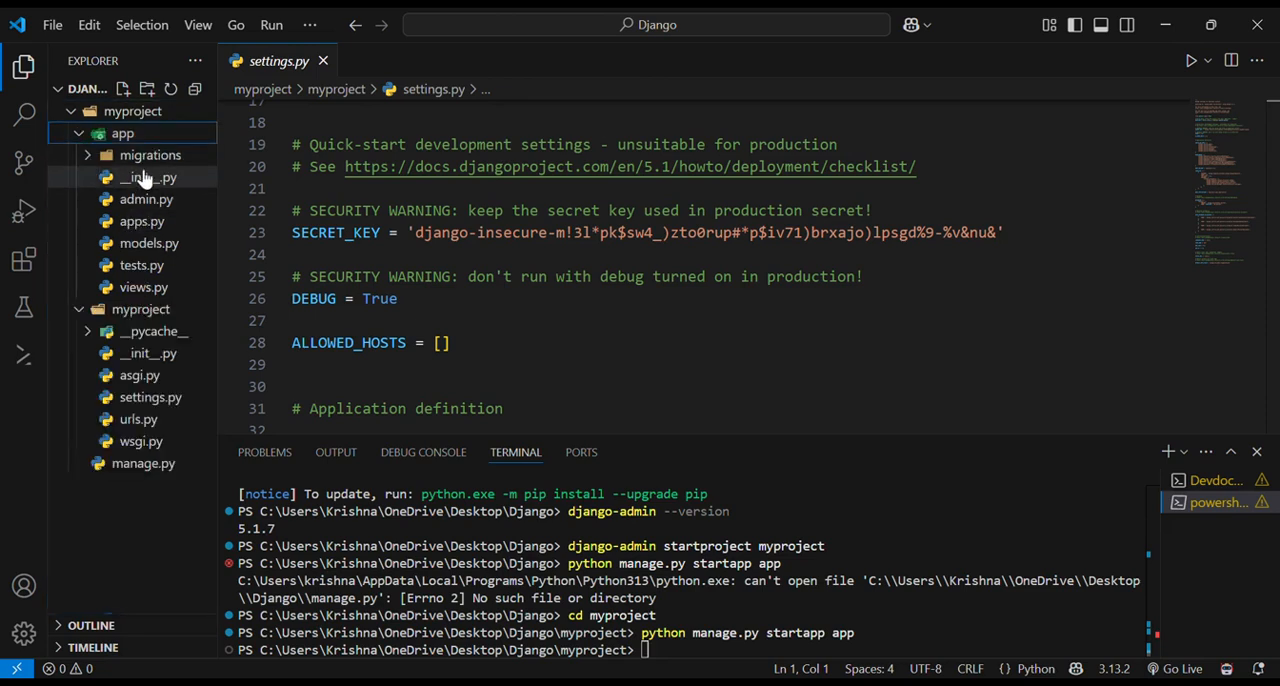
pyautogui.moveTo(148, 176)
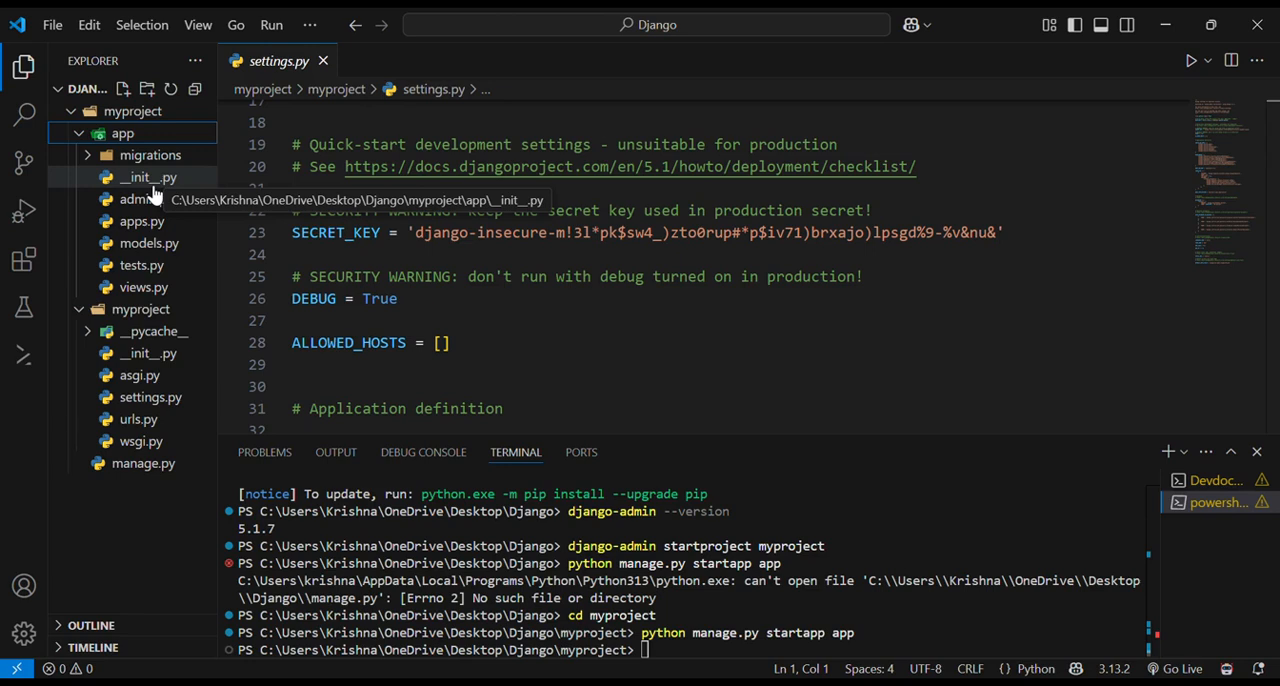
pyautogui.moveTo(140, 220)
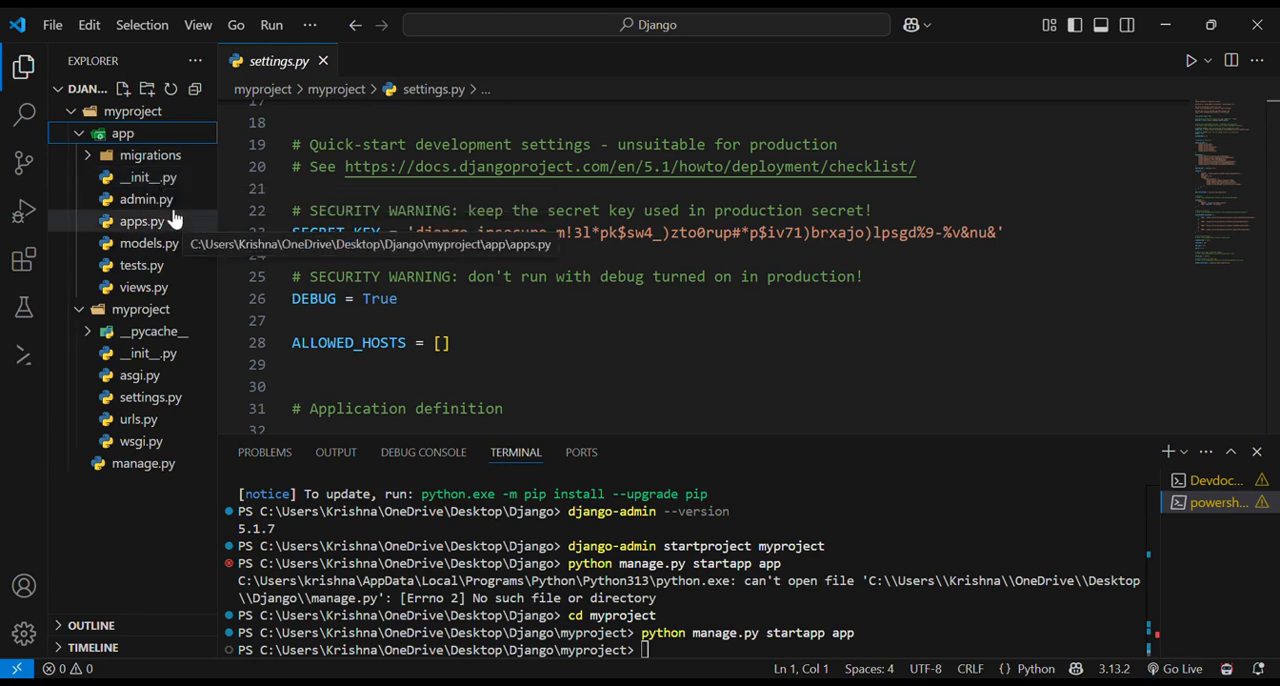
pyautogui.moveTo(146, 200)
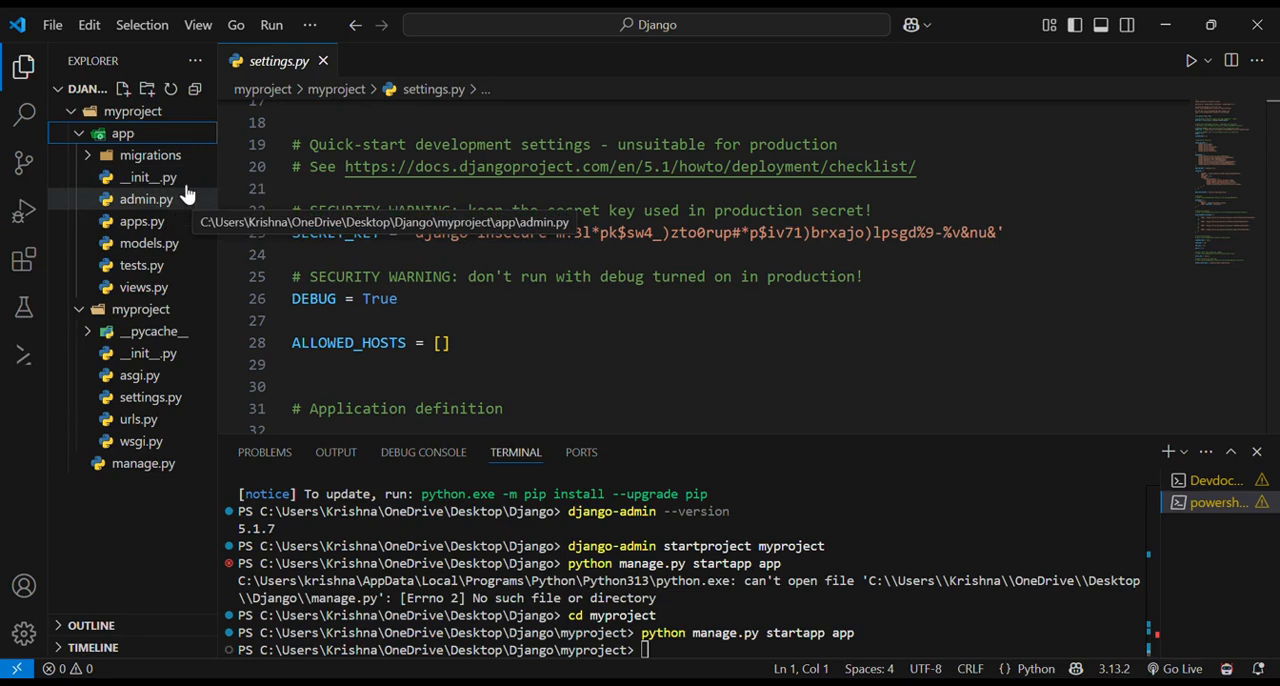
pyautogui.moveTo(530, 52)
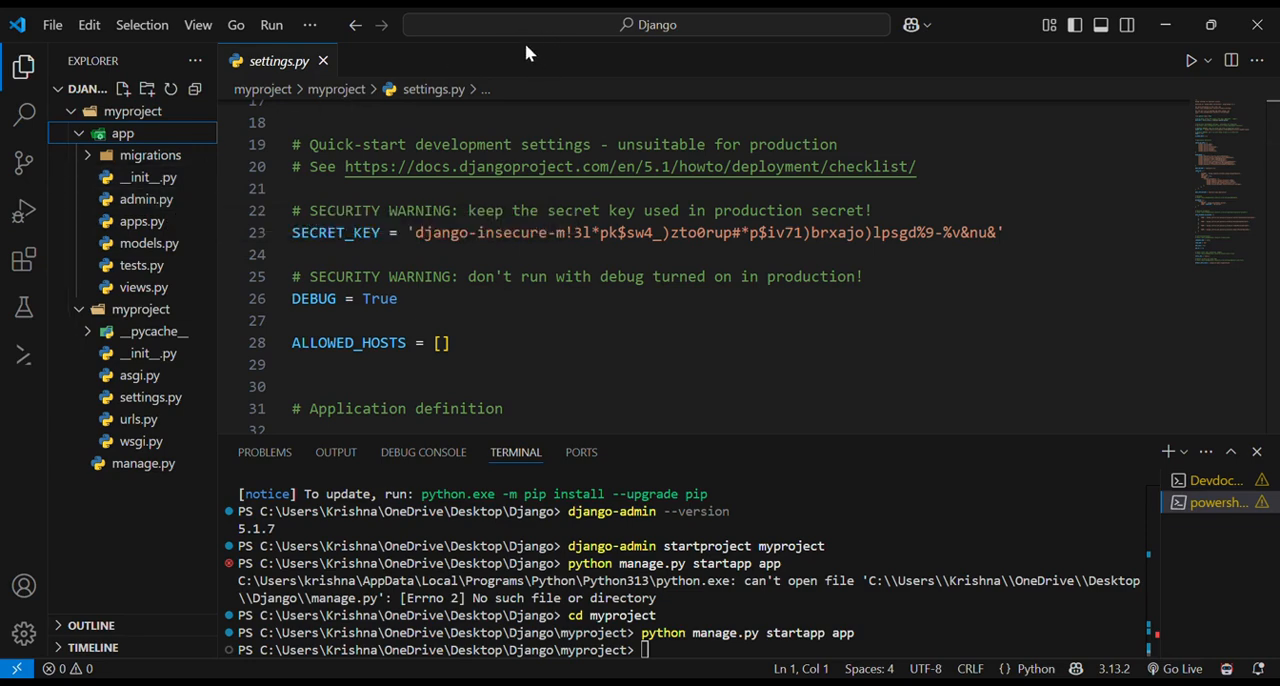
pyautogui.moveTo(150, 244)
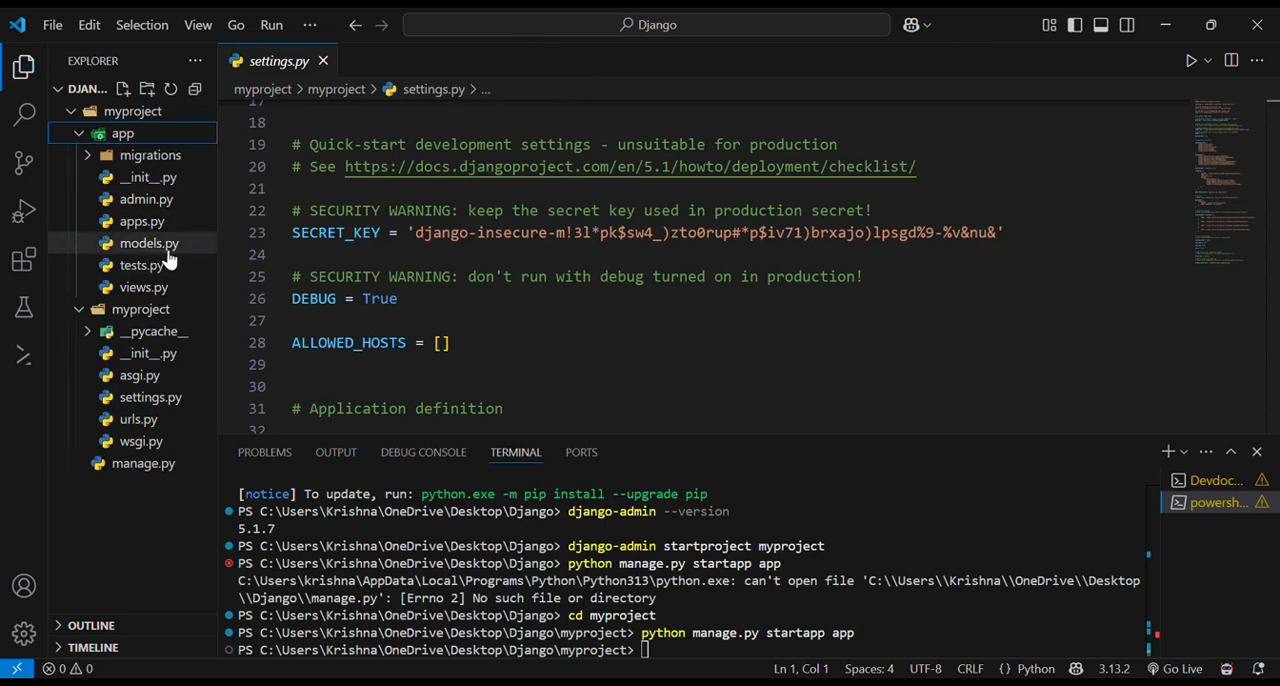
pyautogui.moveTo(148, 244)
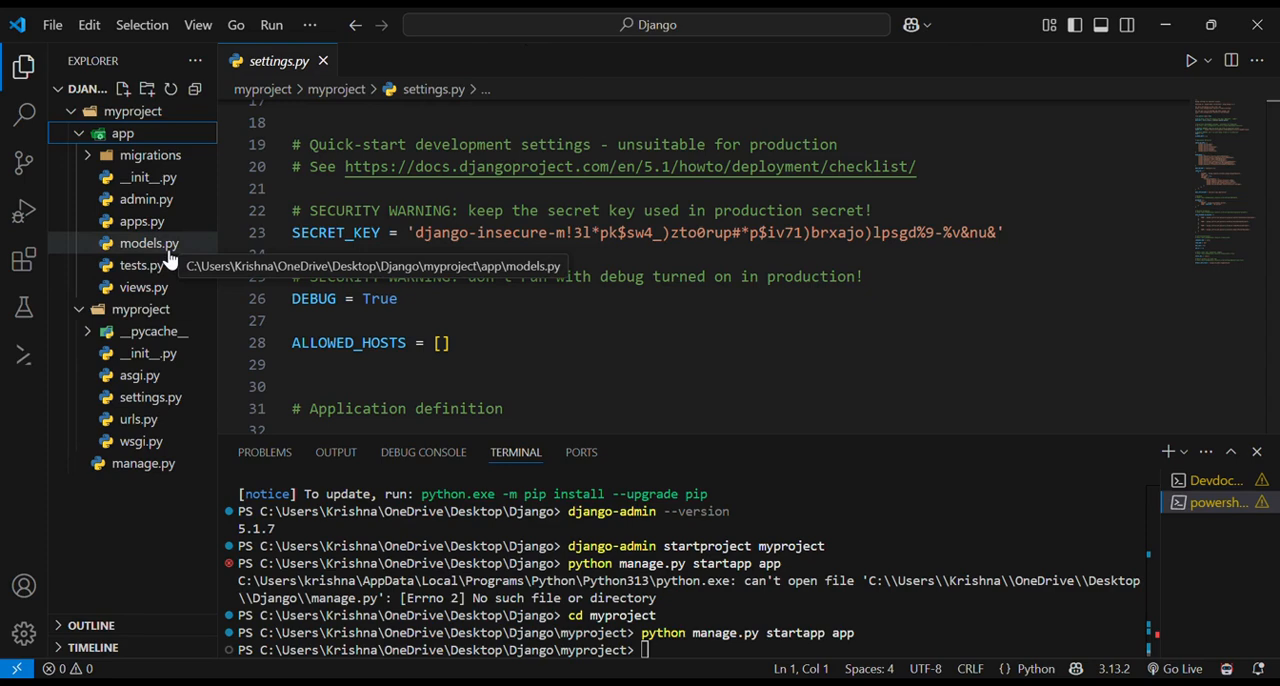
pyautogui.moveTo(548, 20)
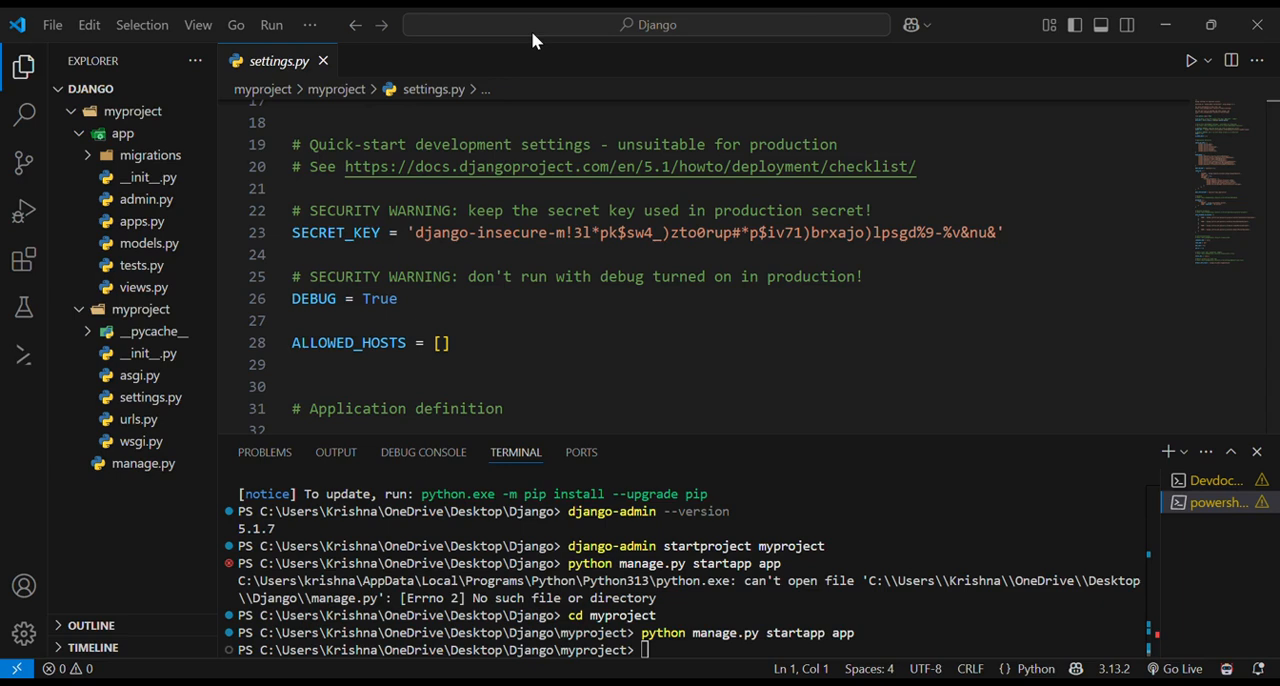
pyautogui.moveTo(430, 68)
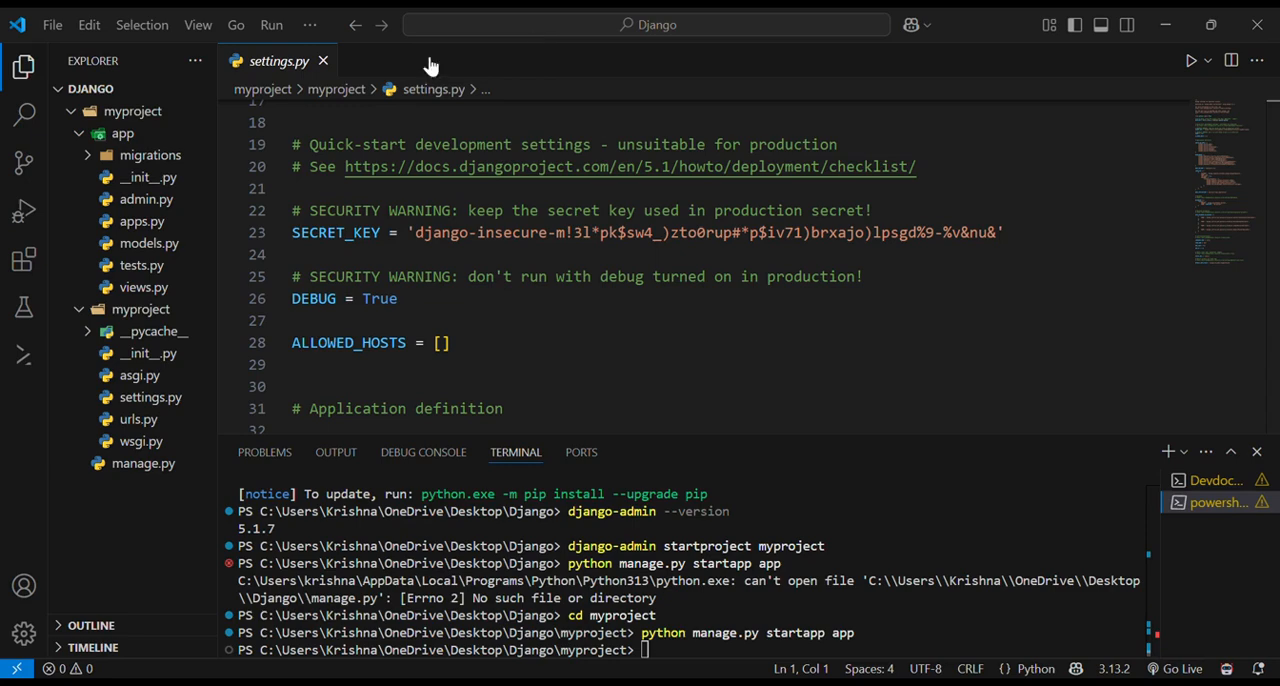
# View the app's admin.py and then its views.py with the default render import.
pyautogui.click(146, 200)
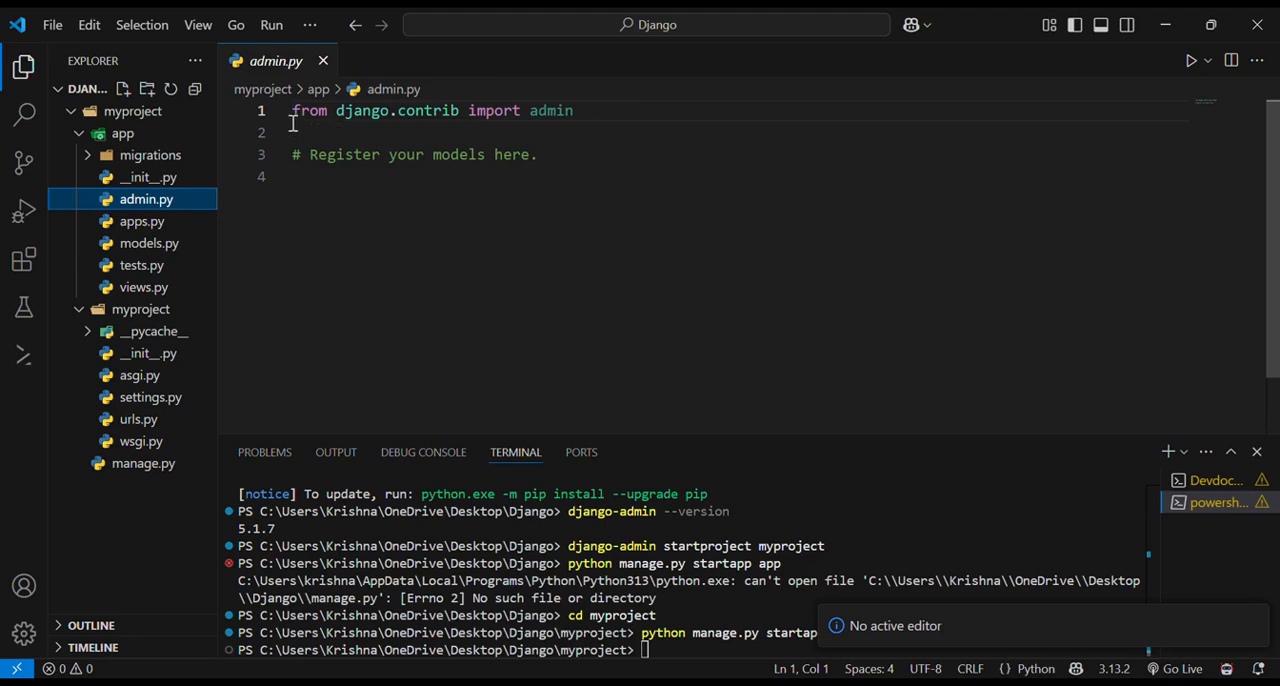
pyautogui.moveTo(424, 110)
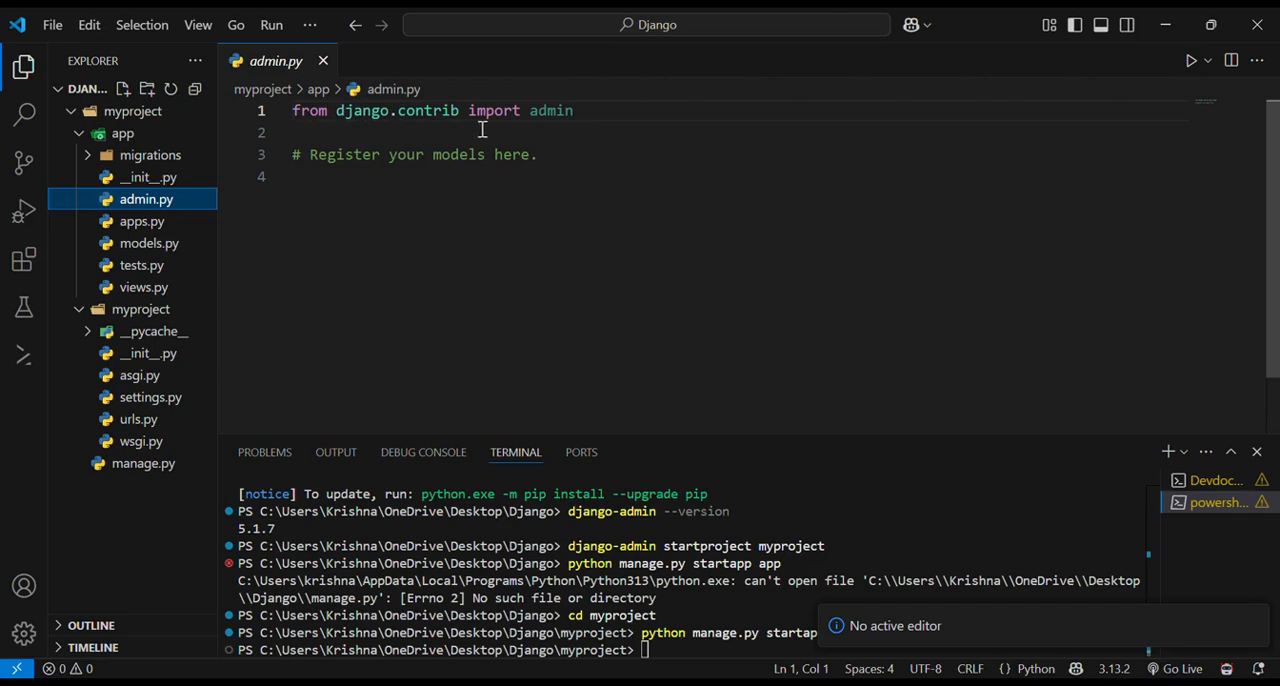
pyautogui.moveTo(512, 142)
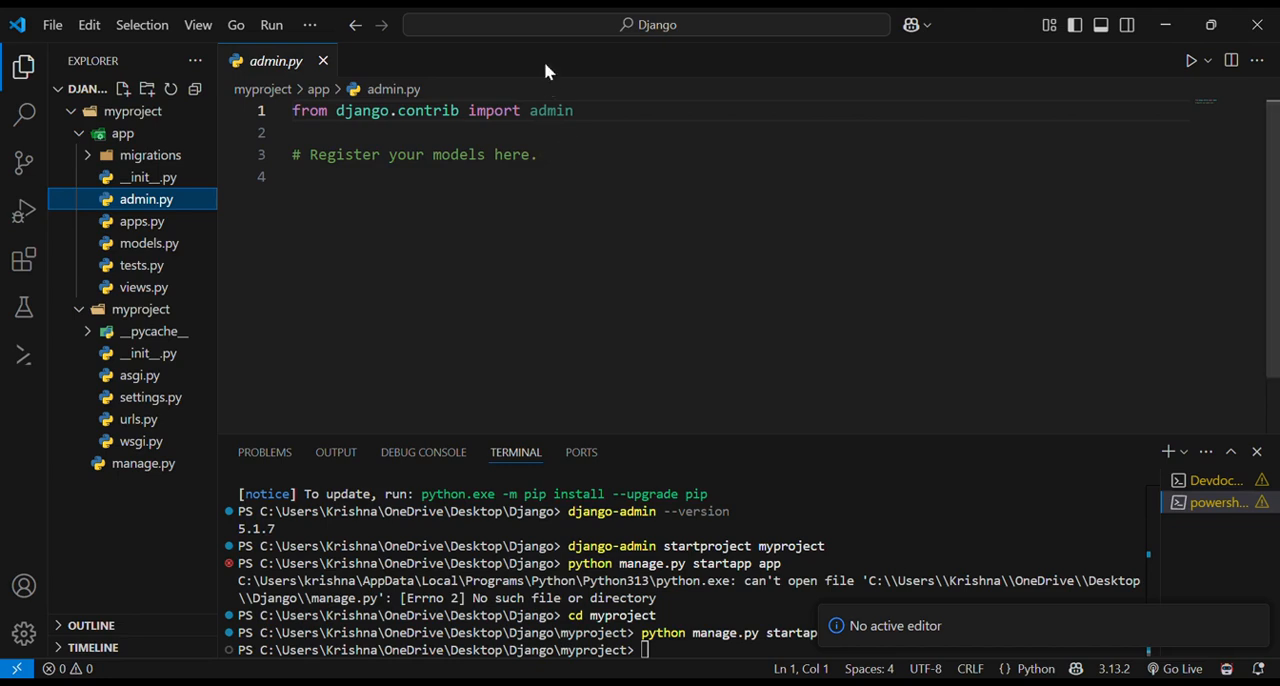
pyautogui.moveTo(546, 64)
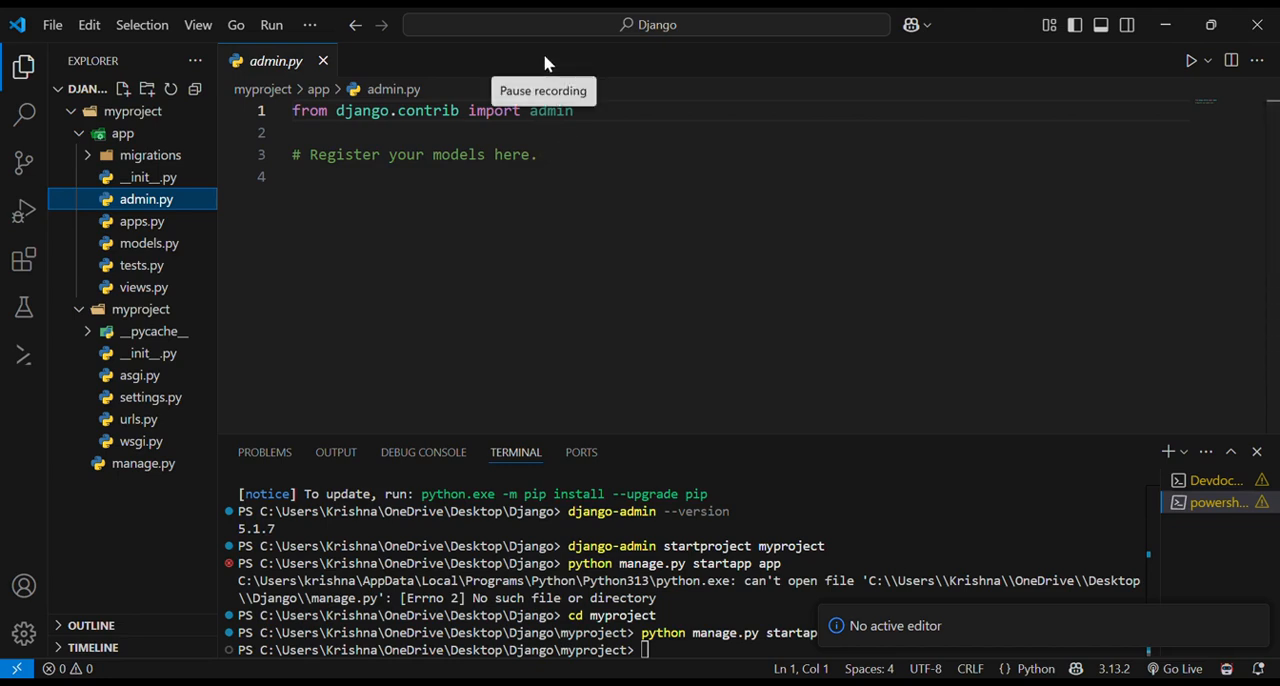
pyautogui.moveTo(28, 376)
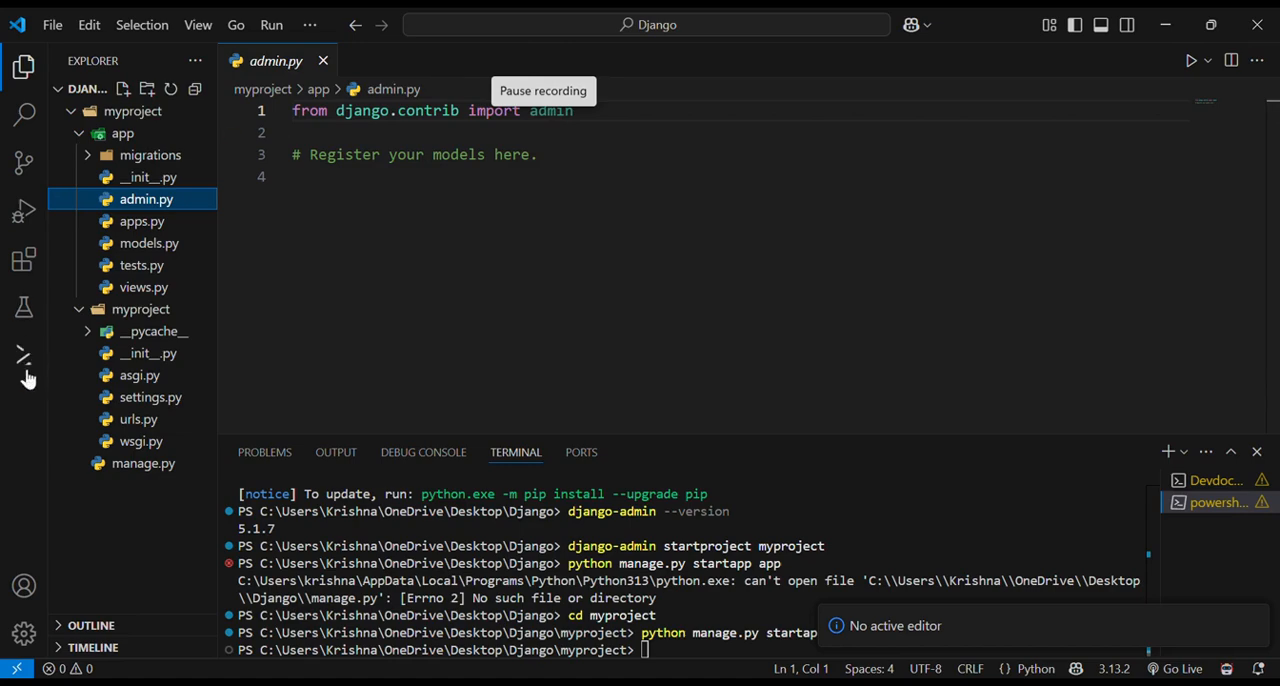
pyautogui.click(144, 288)
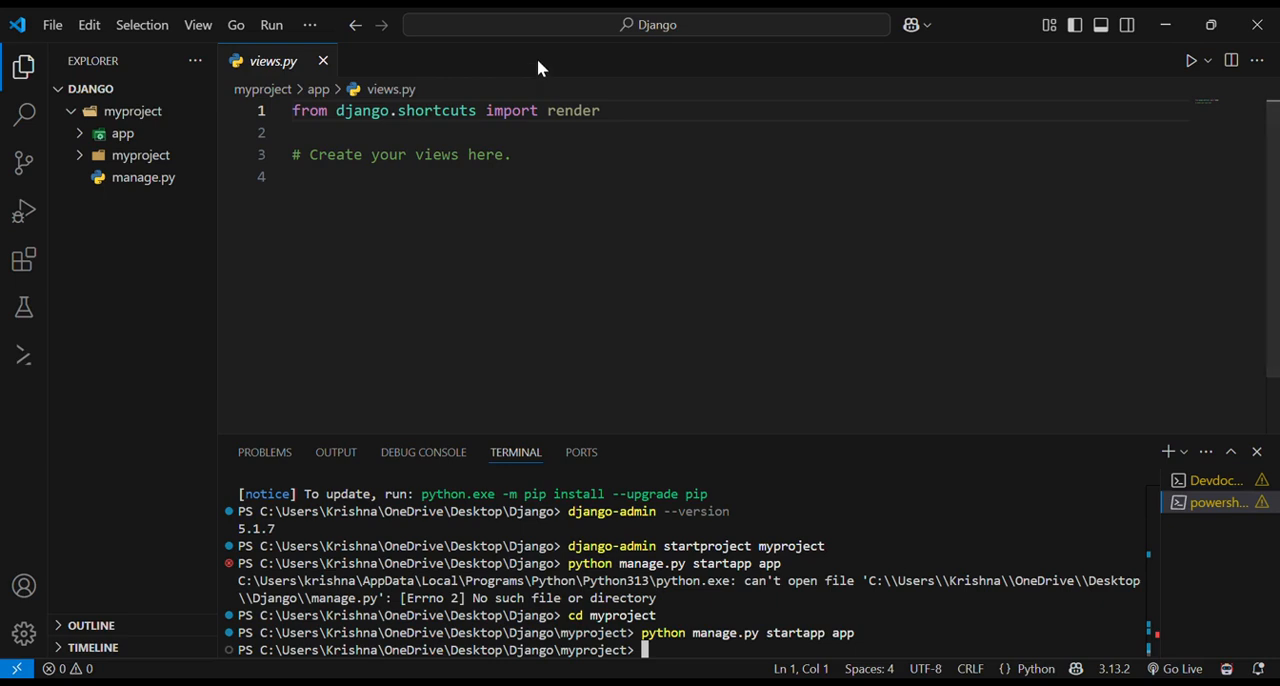
pyautogui.moveTo(540, 58)
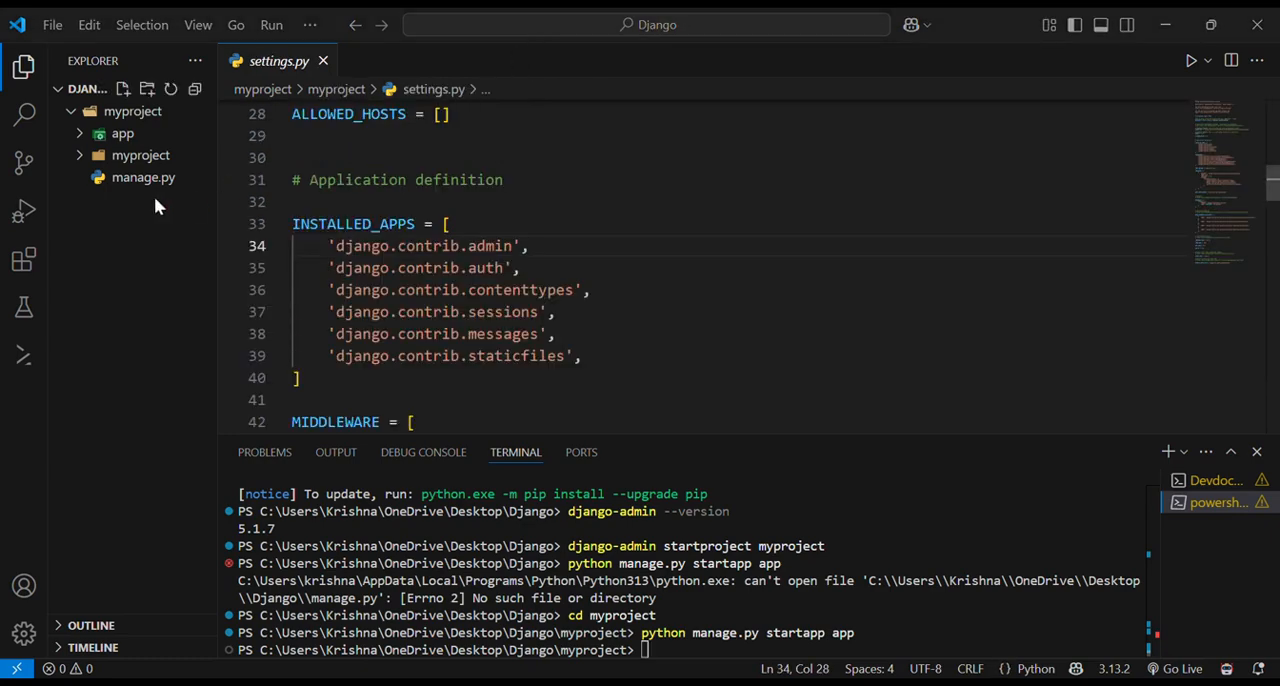
# Add 'app' as the last entry of INSTALLED_APPS in the project's settings.py.
pyautogui.click(140, 156)
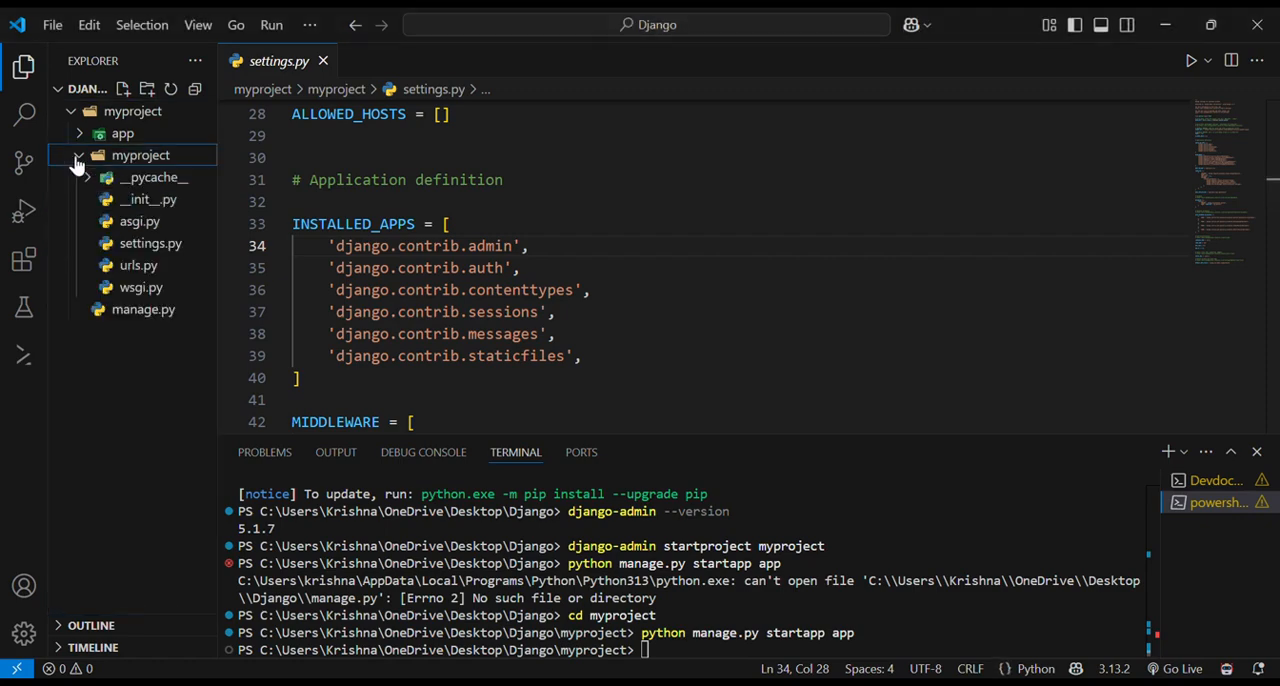
pyautogui.click(150, 244)
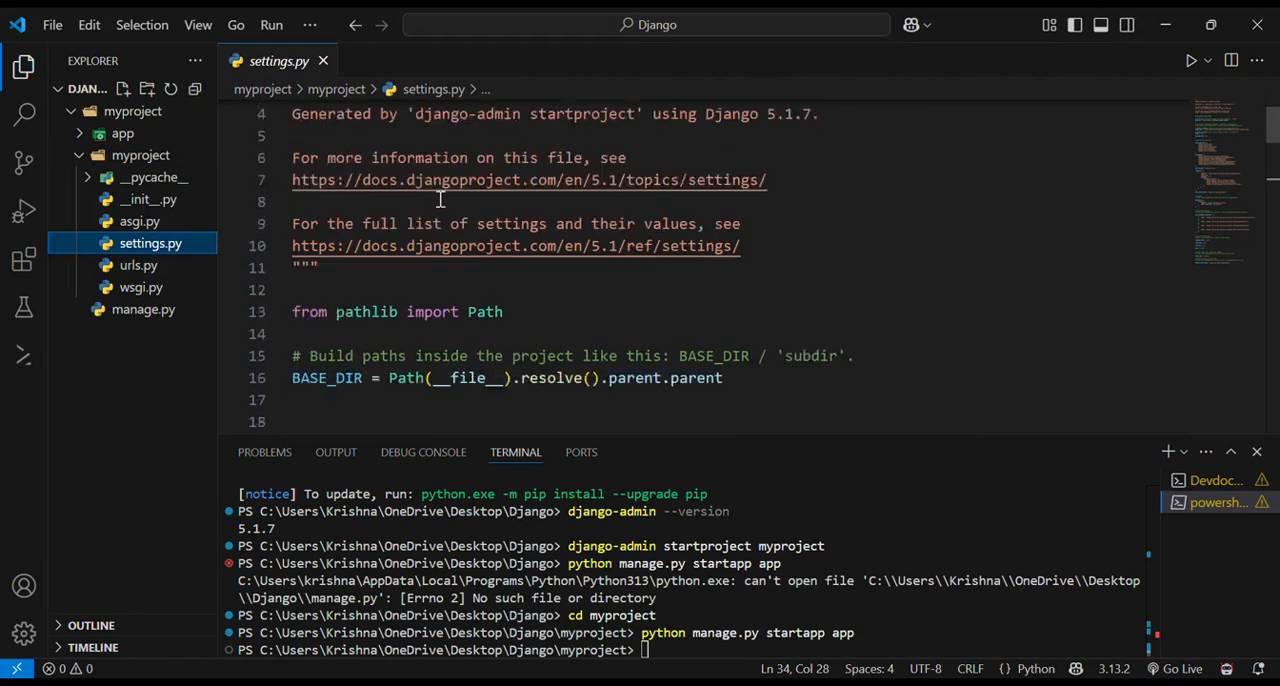
pyautogui.scroll(-3)
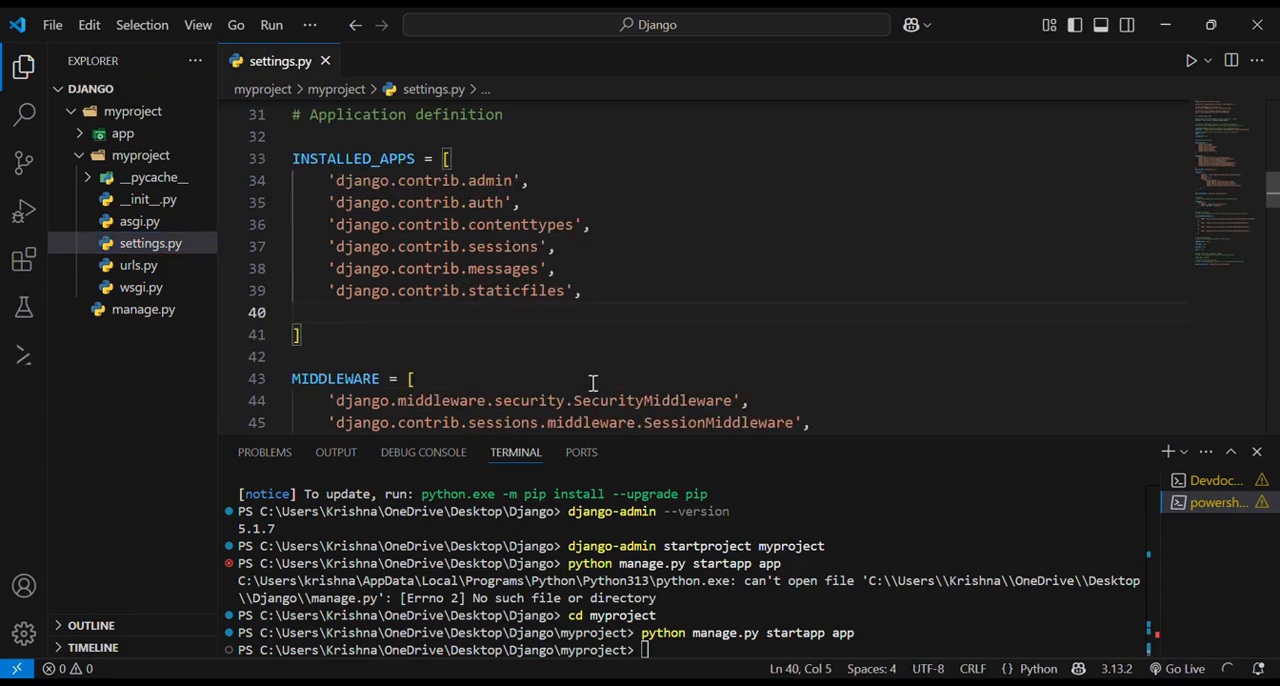
pyautogui.write("'")
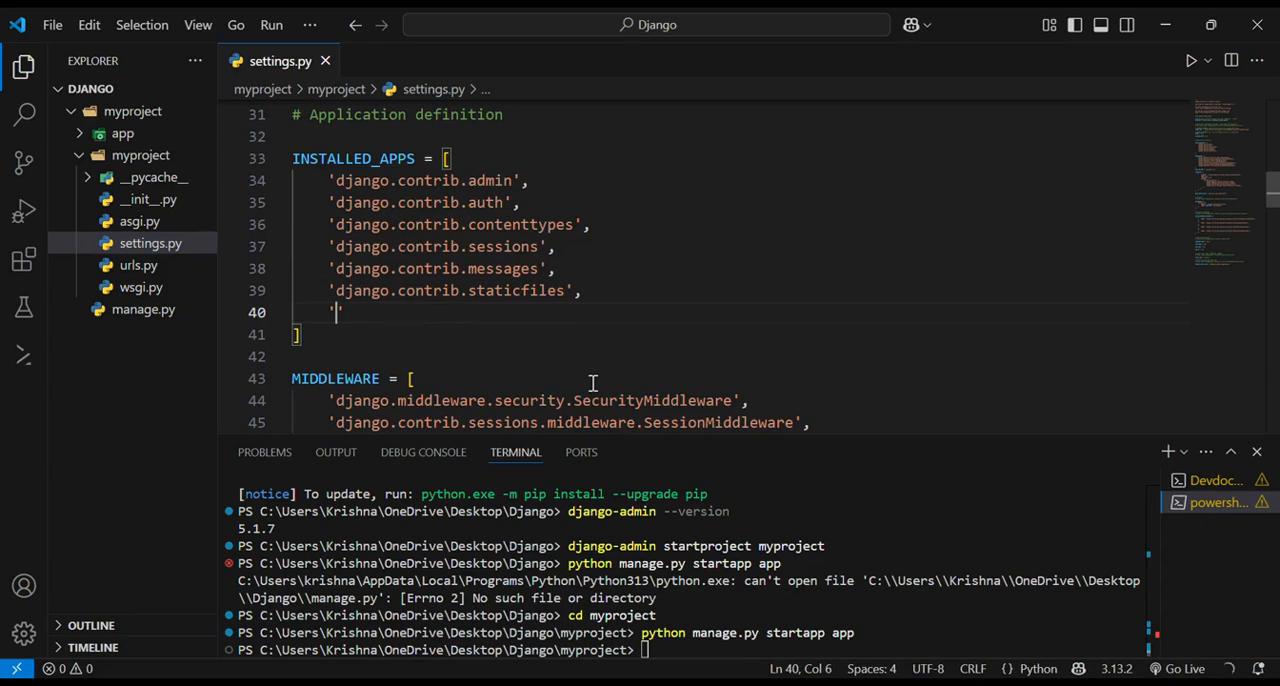
pyautogui.write('app')
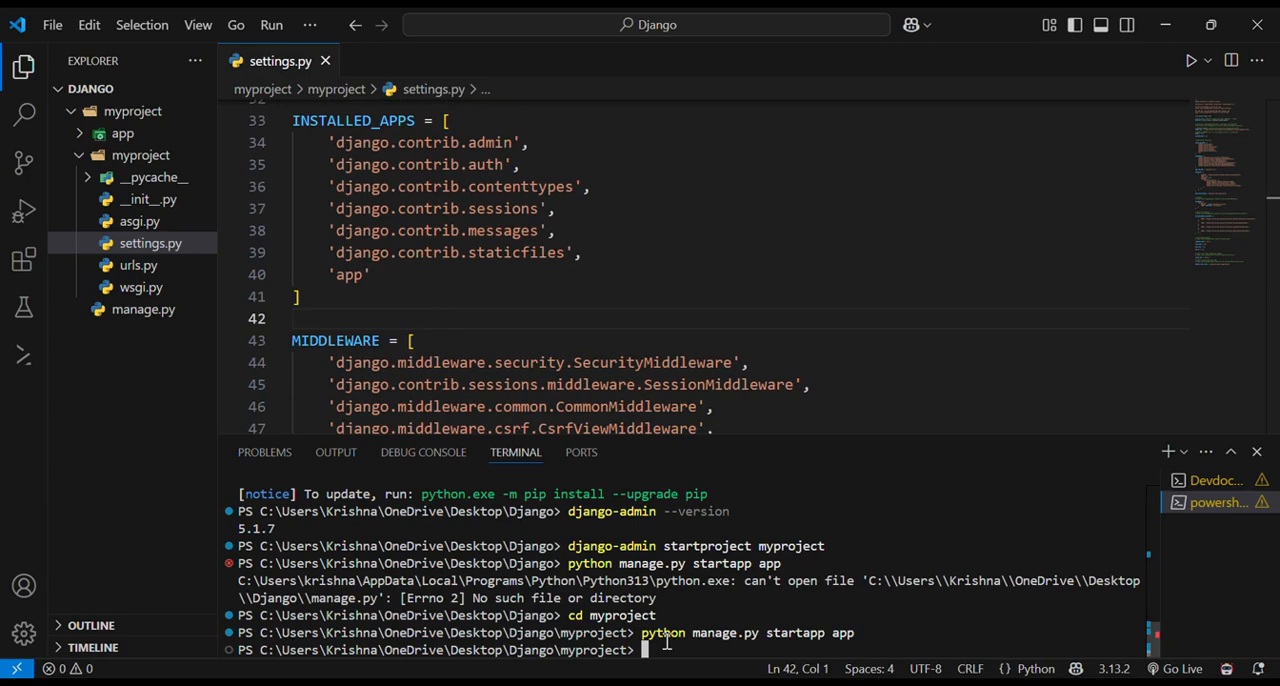
# Run 'python manage.py runserver' to start the dev server at 127.0.0.1:8000.
pyautogui.write('python manage.py r')
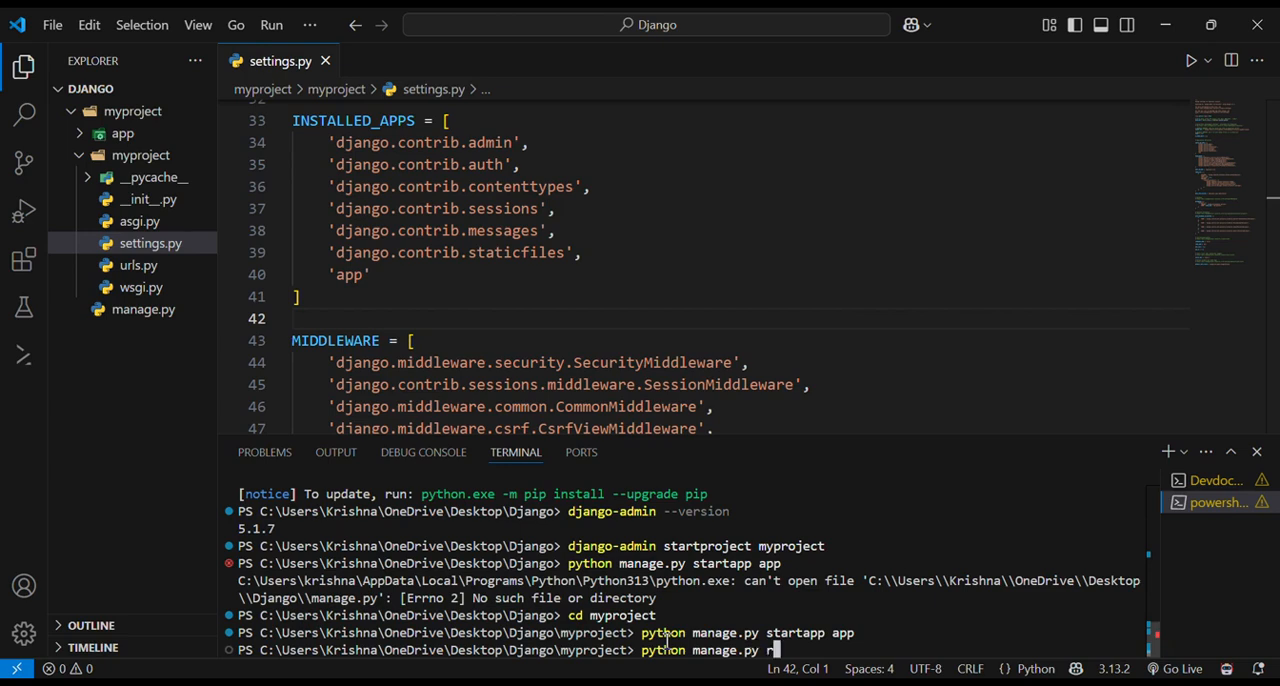
pyautogui.write('unserver')
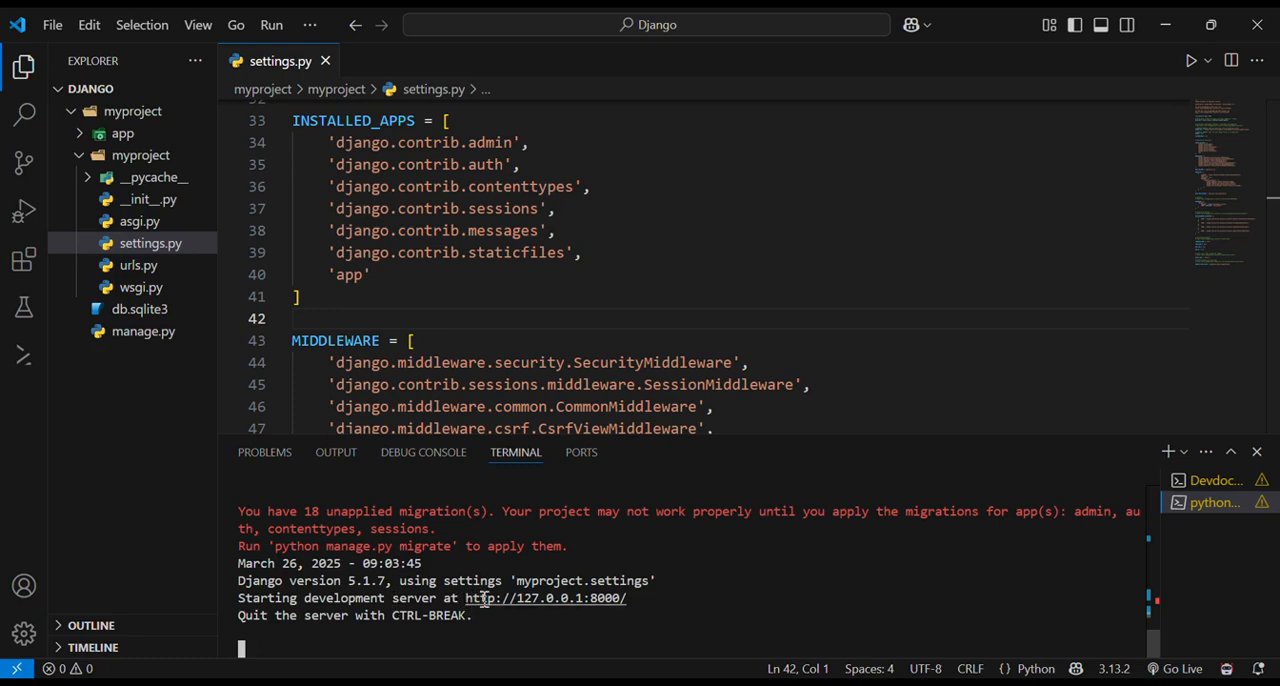
pyautogui.moveTo(480, 596)
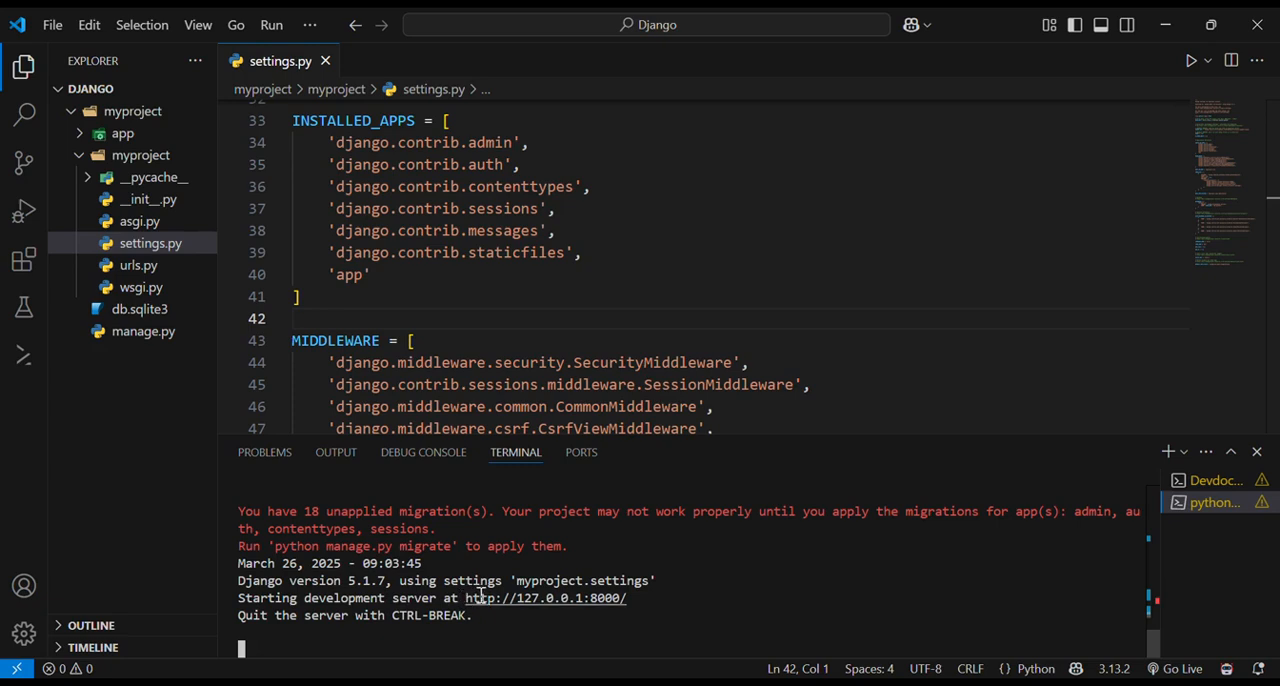
pyautogui.moveTo(484, 598)
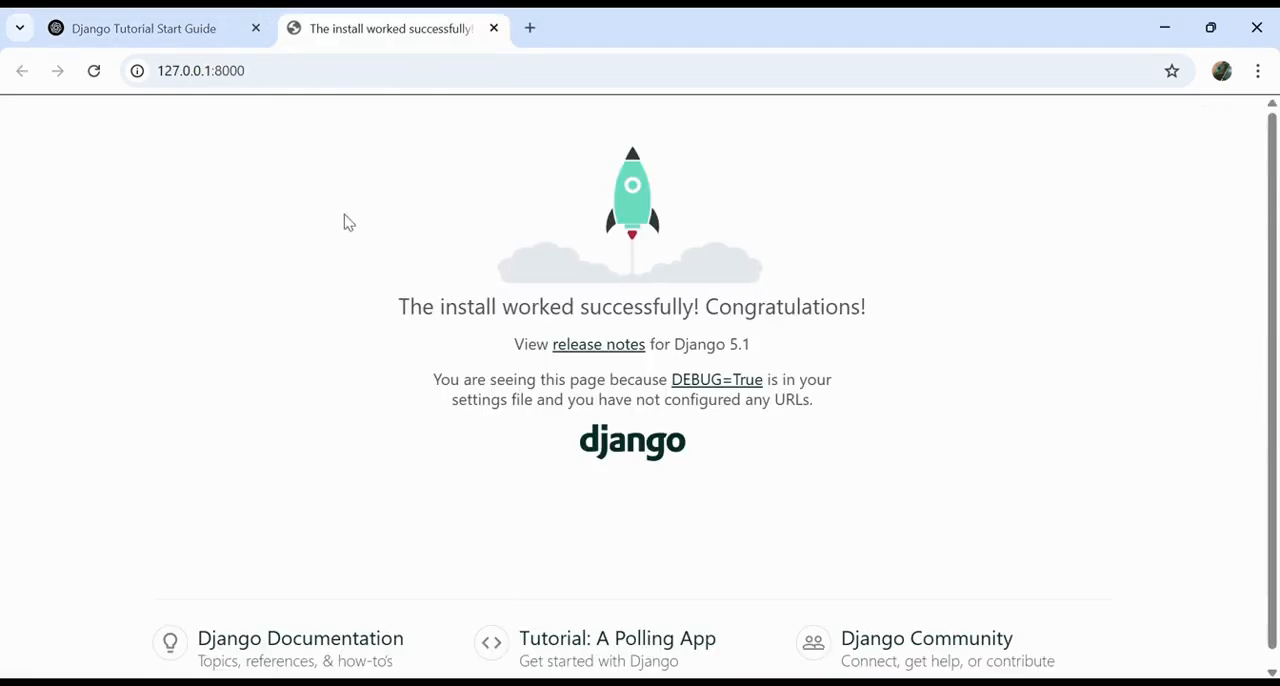
pyautogui.moveTo(354, 200)
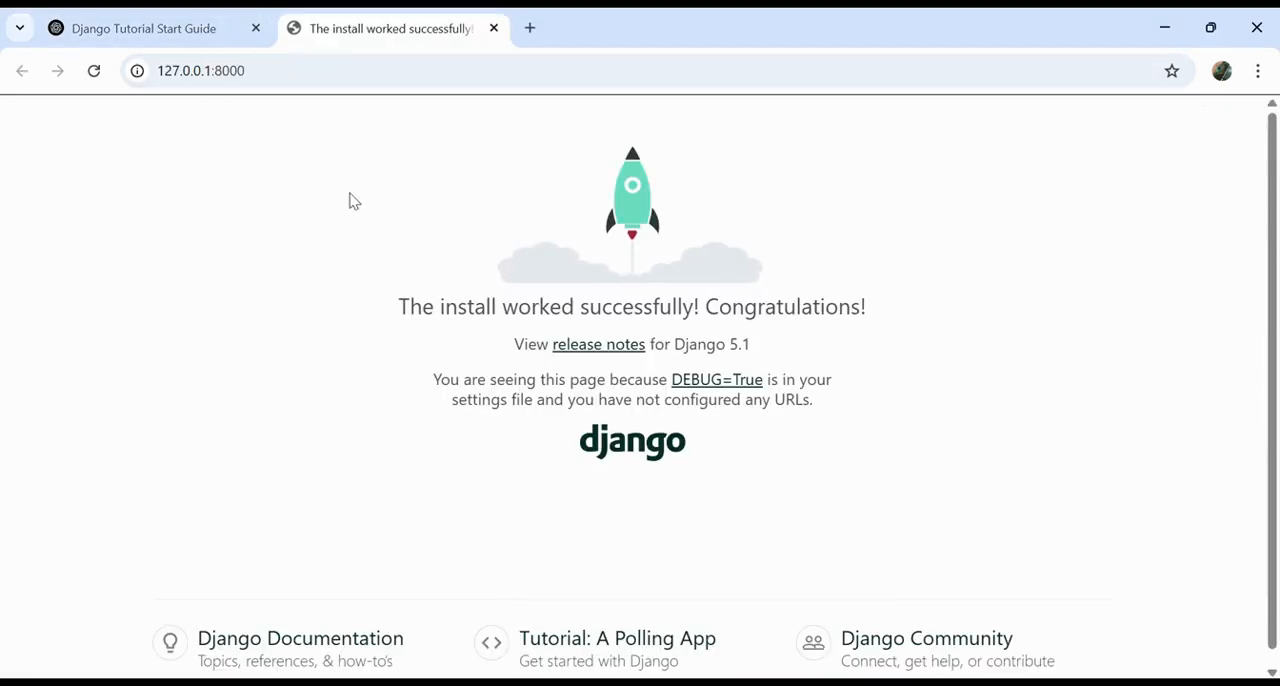
pyautogui.moveTo(622, 248)
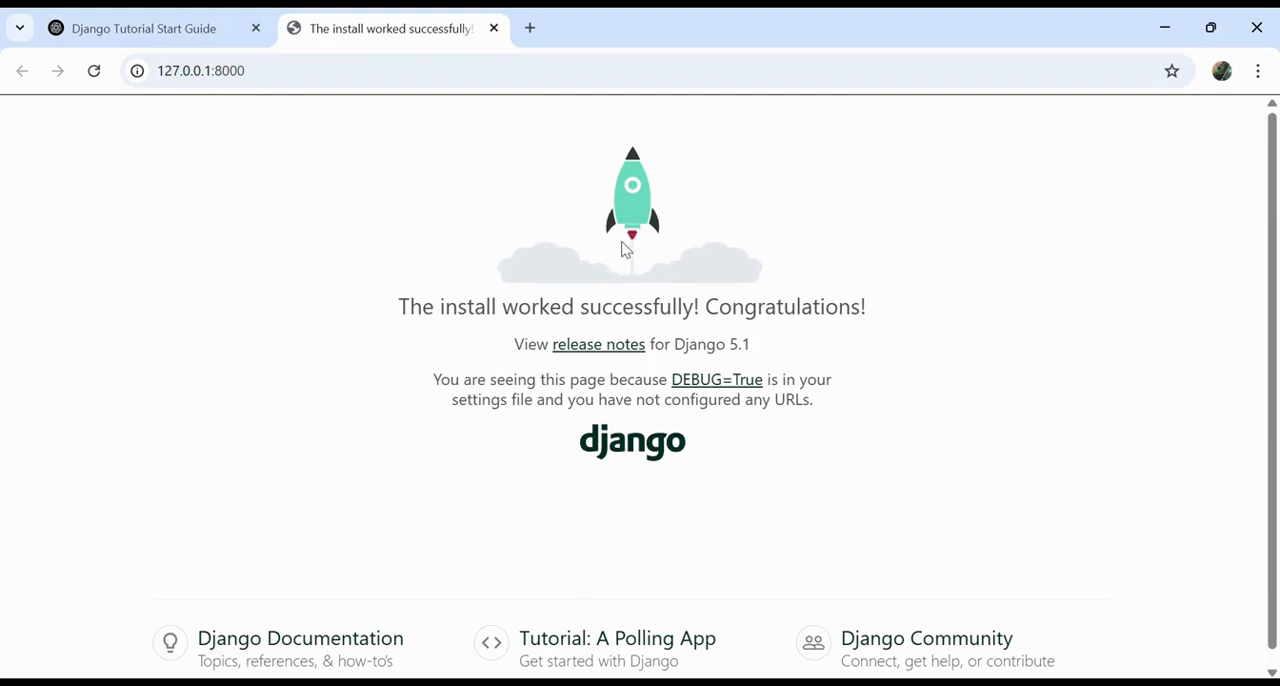
pyautogui.moveTo(736, 338)
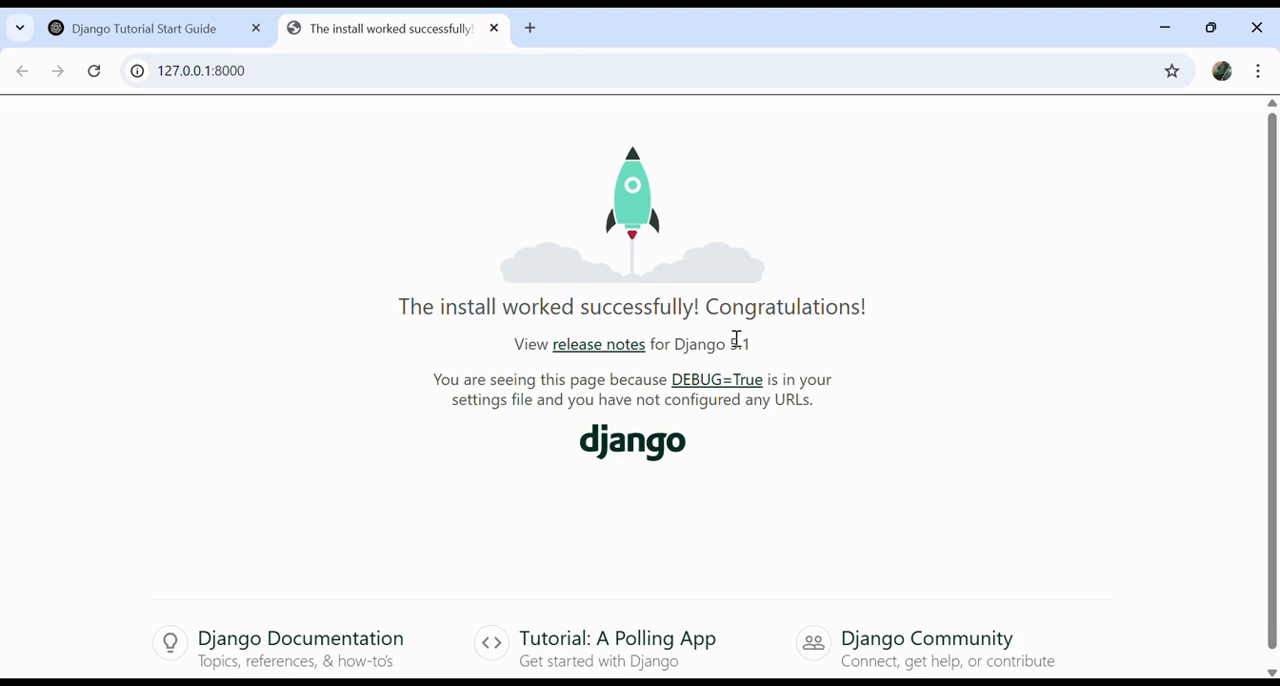
pyautogui.moveTo(724, 358)
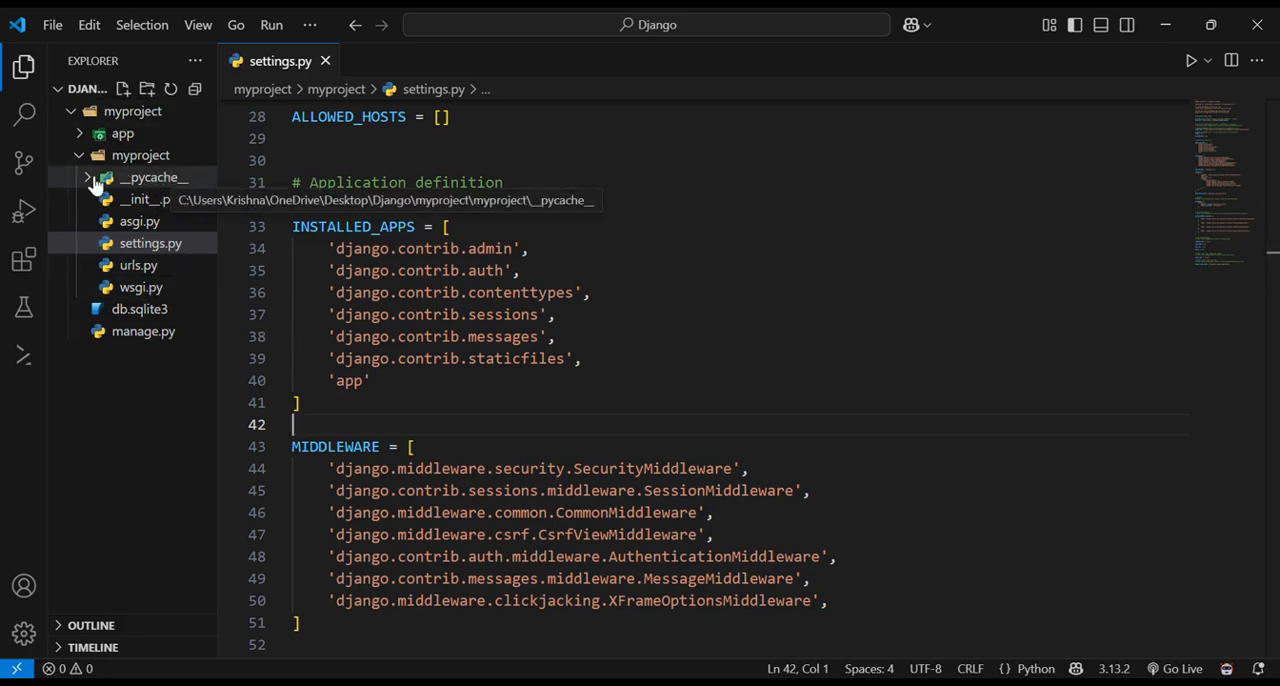
# Collapse myproject and expand the app folder and its migrations subfolder showing __pycache__ and __init__.py.
pyautogui.click(140, 156)
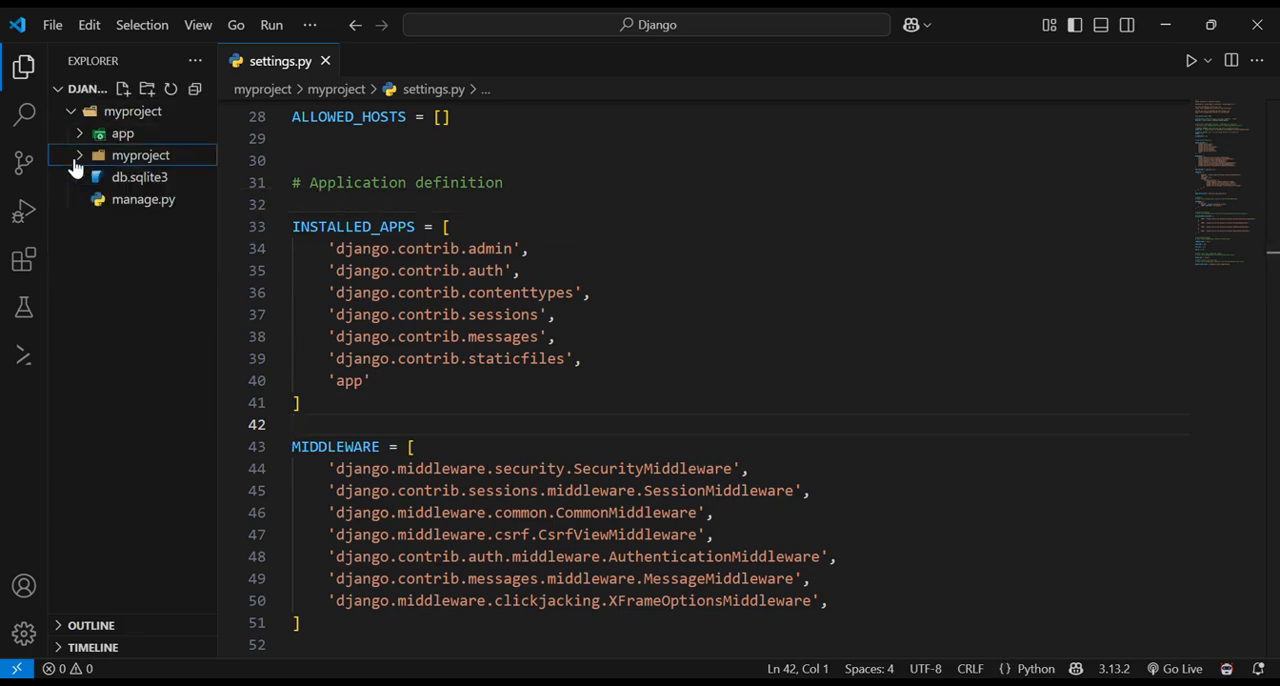
pyautogui.click(122, 132)
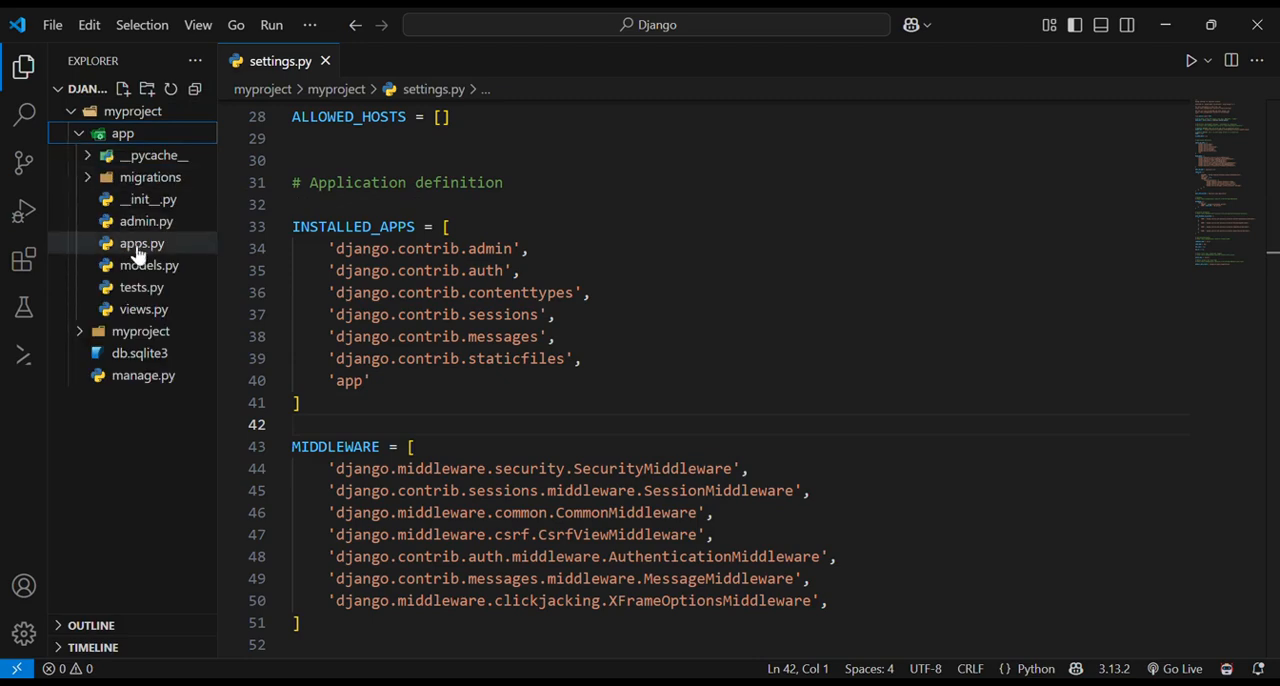
pyautogui.click(140, 332)
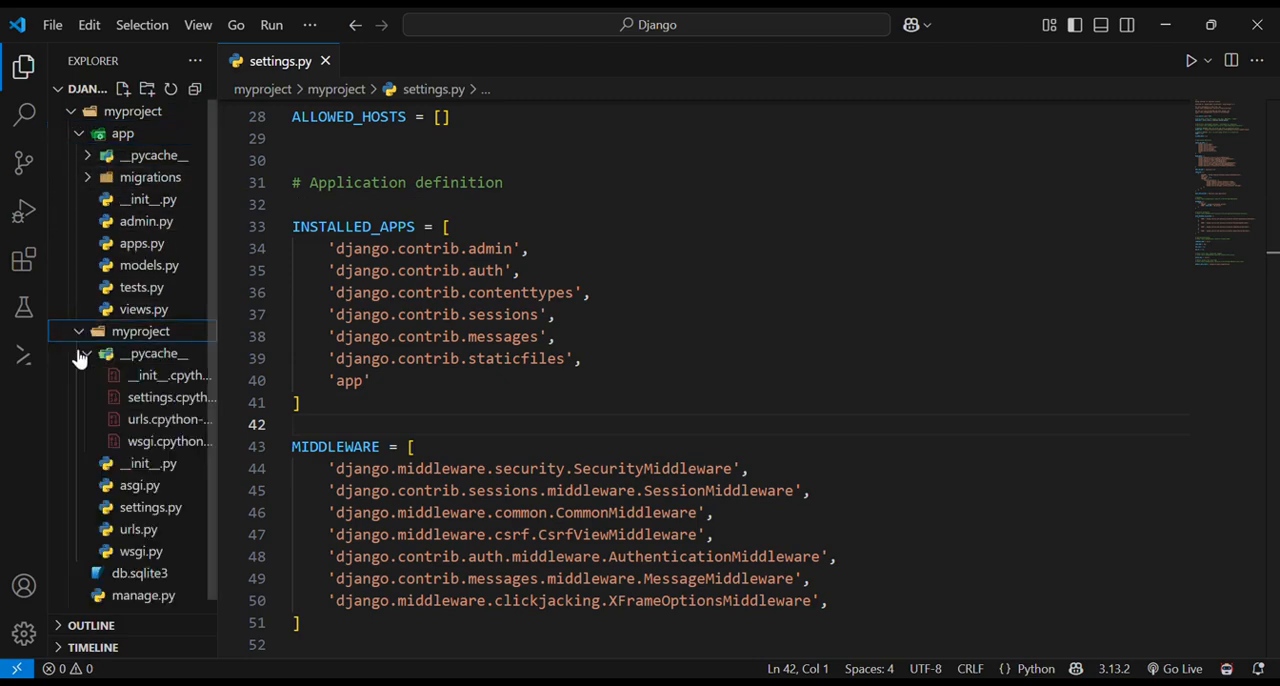
pyautogui.moveTo(150, 176)
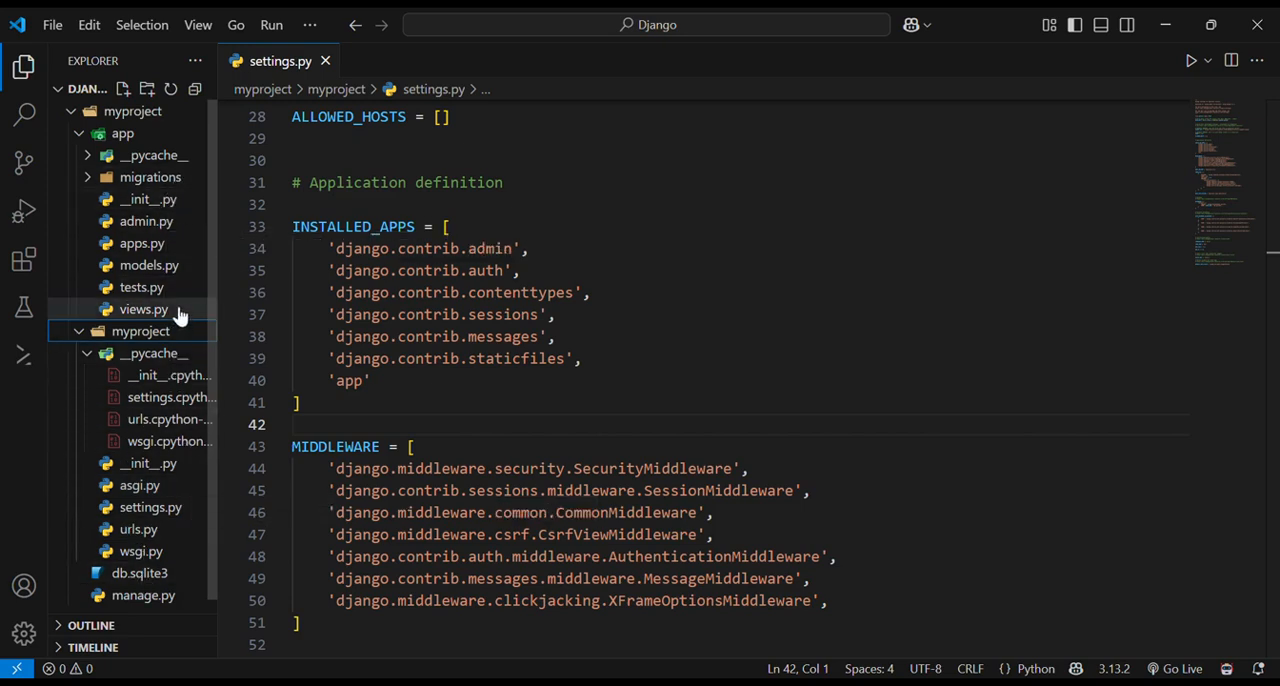
pyautogui.moveTo(148, 264)
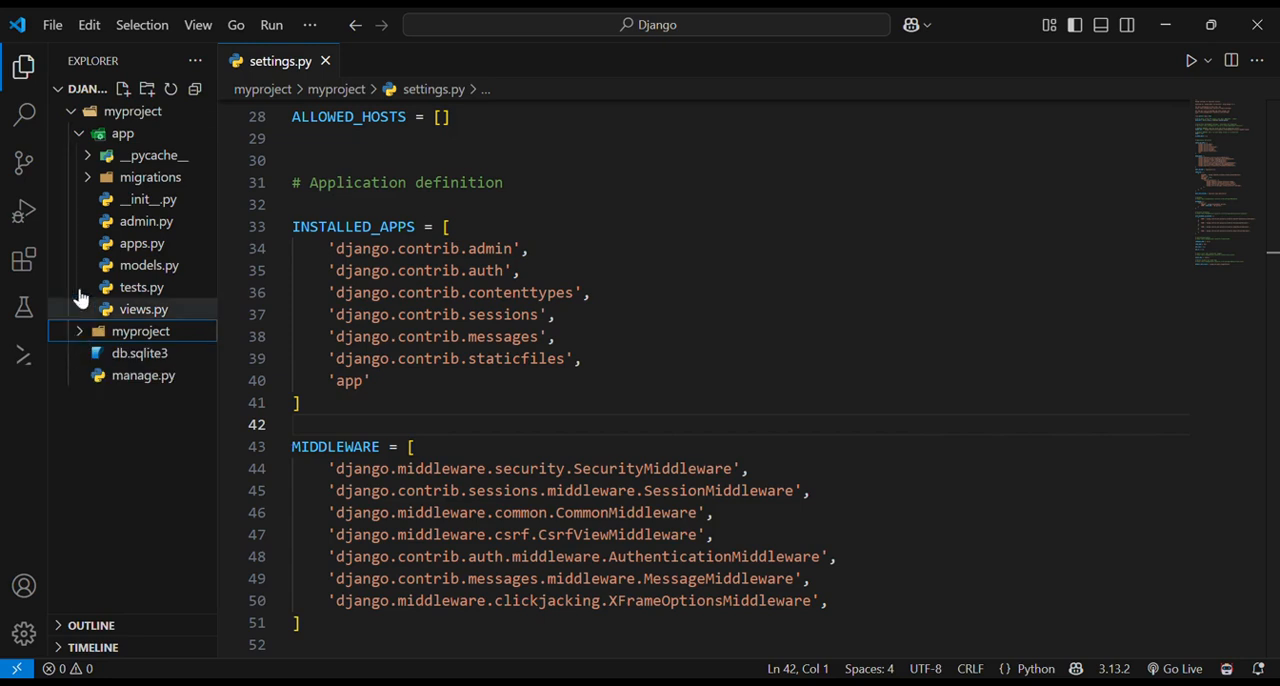
pyautogui.click(150, 176)
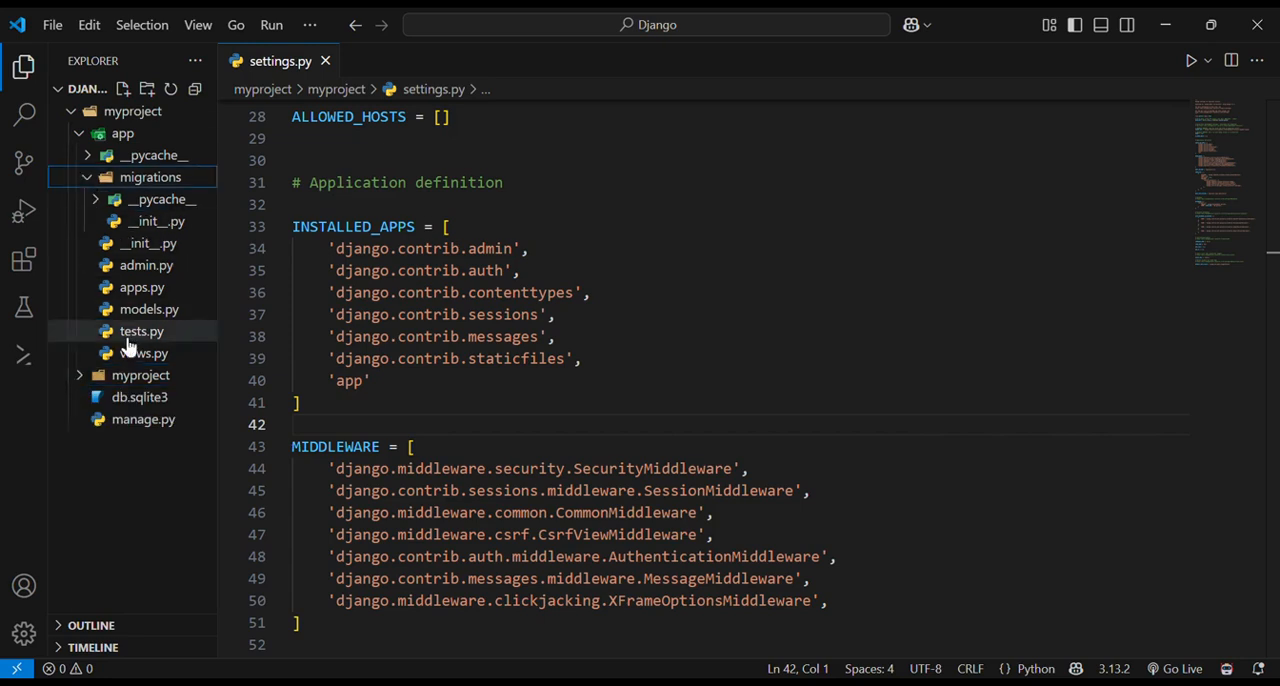